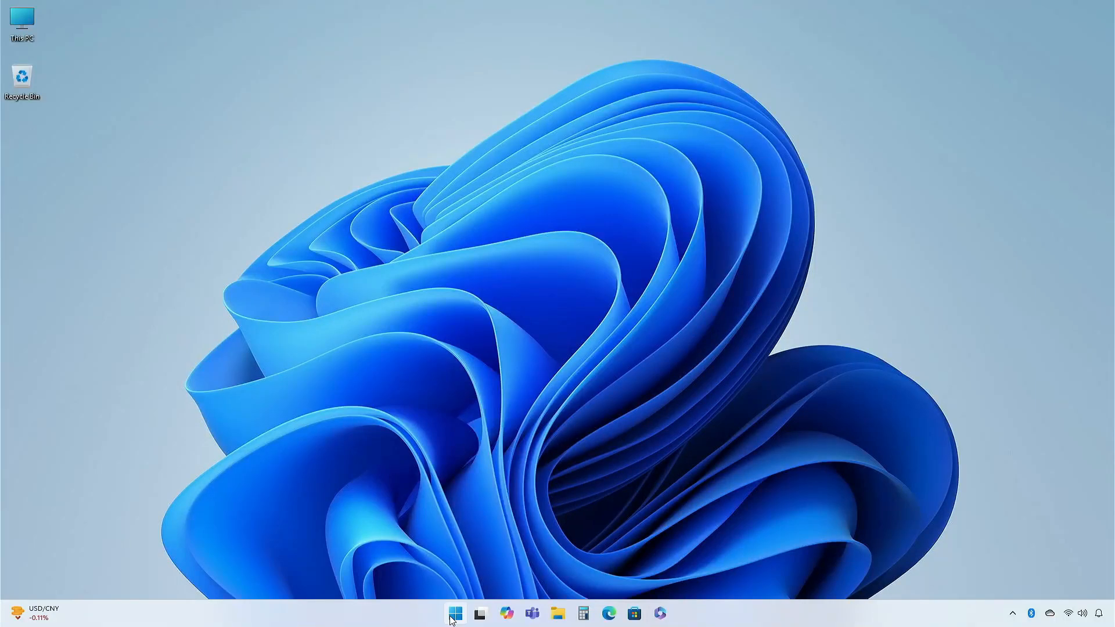
Check the OS build number 26120.1930 under Settings > System > About, then close Settings
{"action": "left_click", "coordinate": [454, 613]}
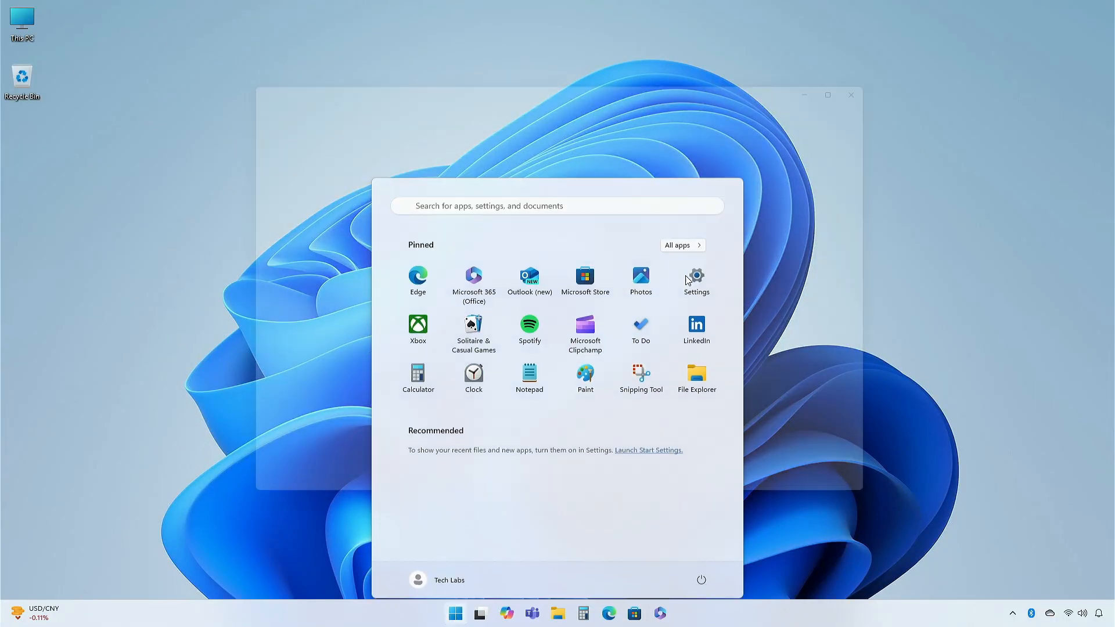
{"action": "left_click", "coordinate": [694, 276]}
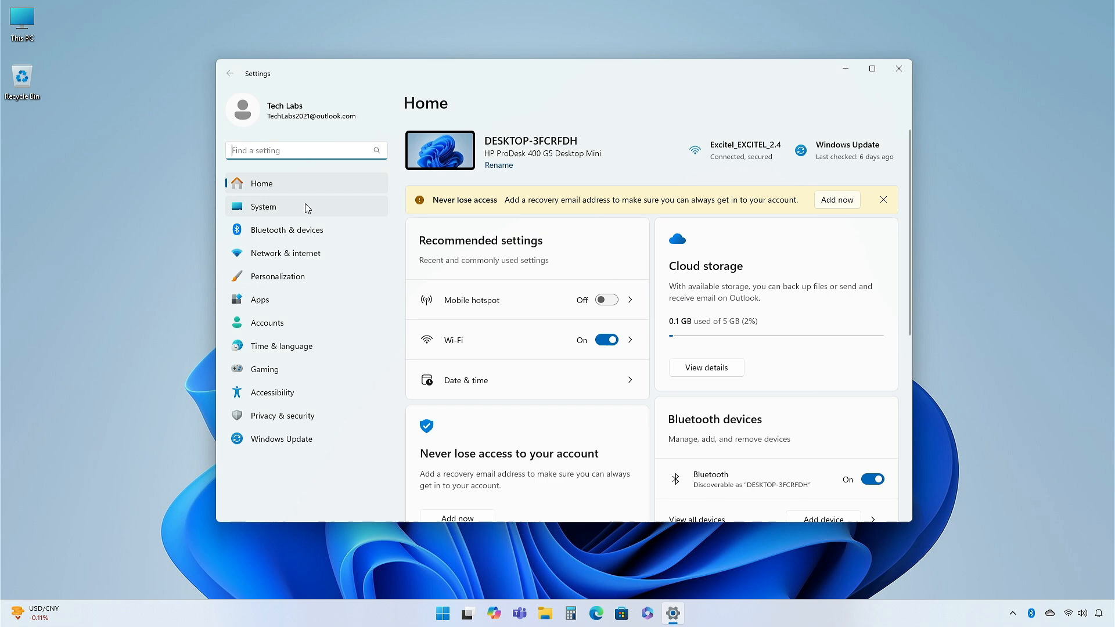
{"action": "left_click", "coordinate": [264, 206]}
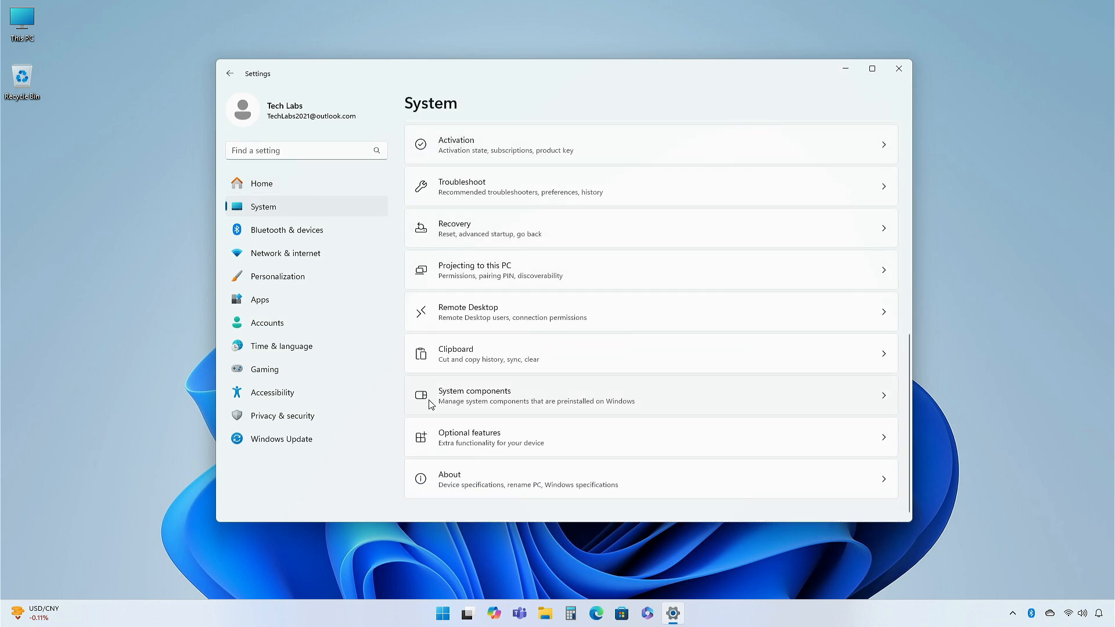
{"action": "left_click", "coordinate": [450, 478]}
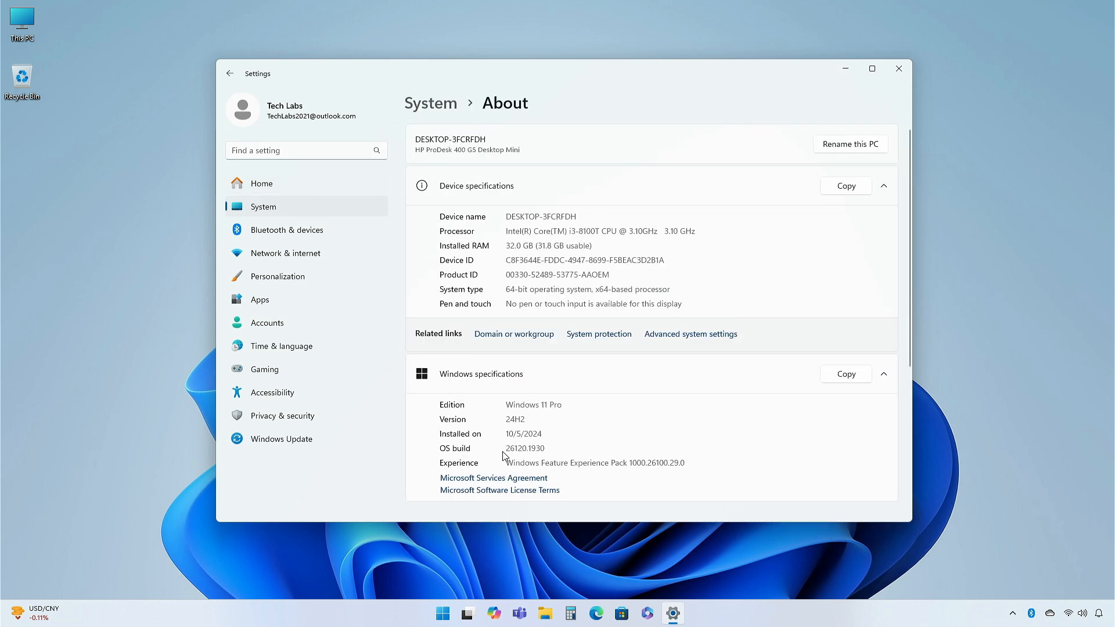
{"action": "double_click", "coordinate": [525, 448]}
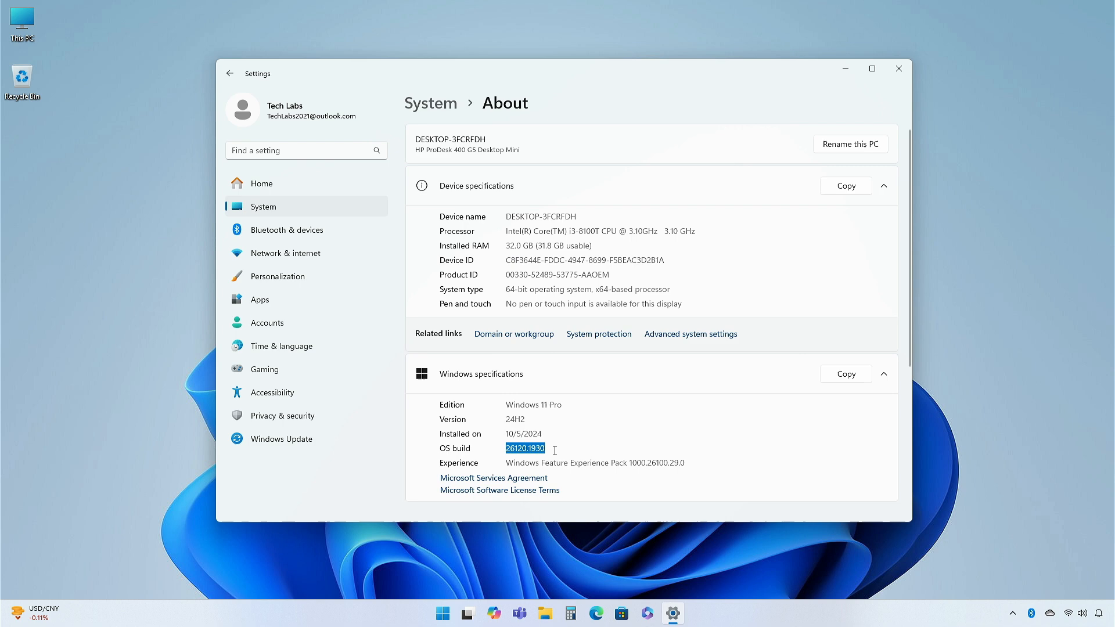
{"action": "left_click", "coordinate": [571, 449]}
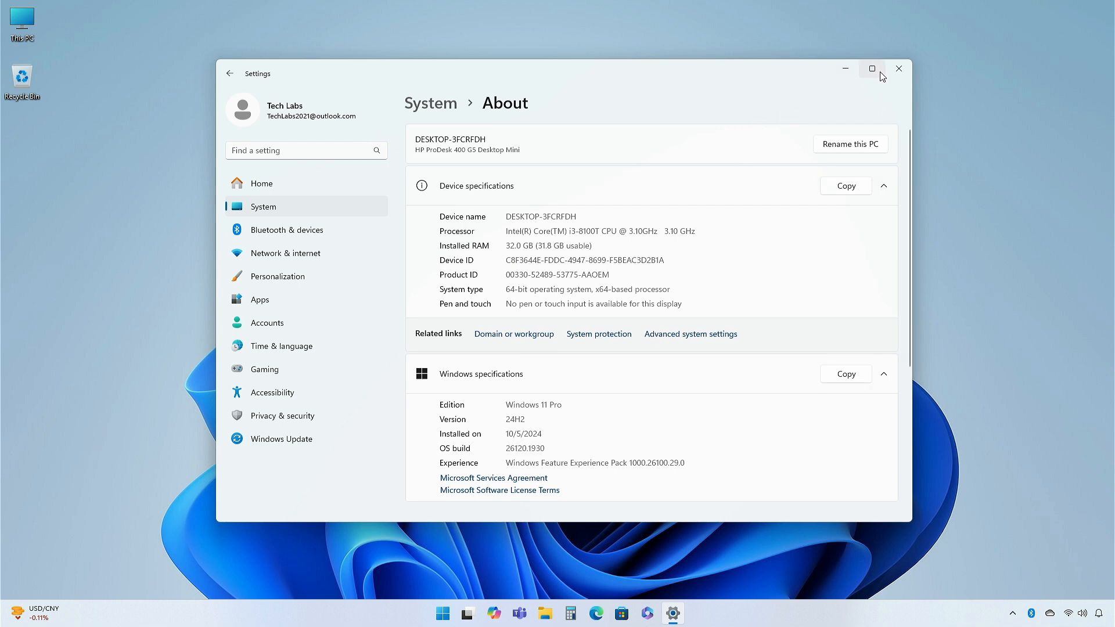
{"action": "left_click", "coordinate": [897, 68]}
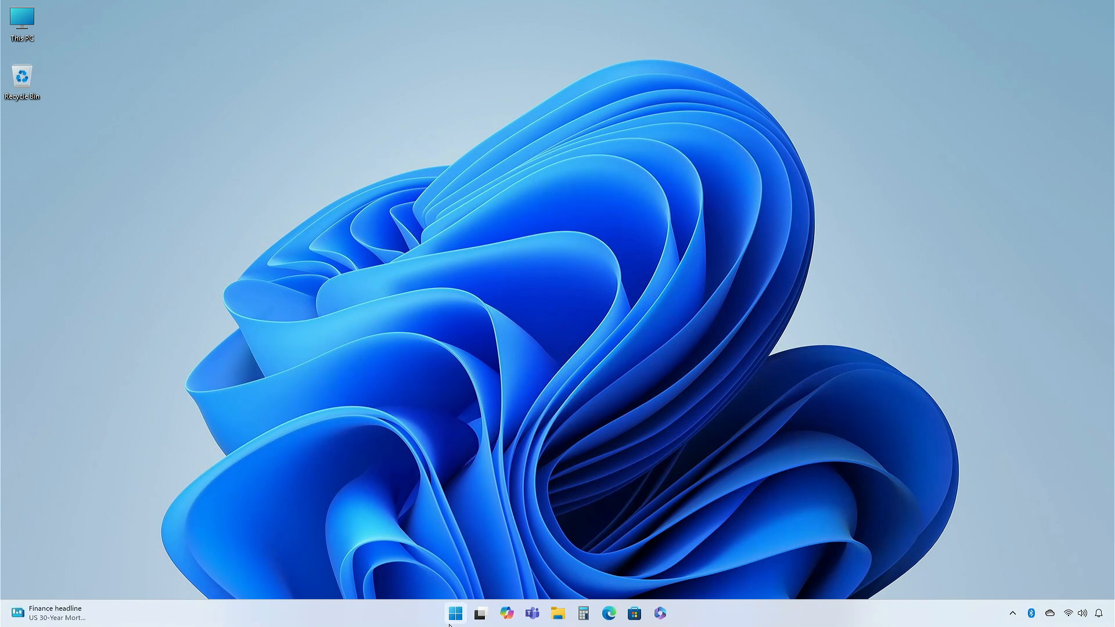
Inspect the Mobile hotspot's current network band choices in Network & internet without changing them
{"action": "left_click", "coordinate": [455, 613]}
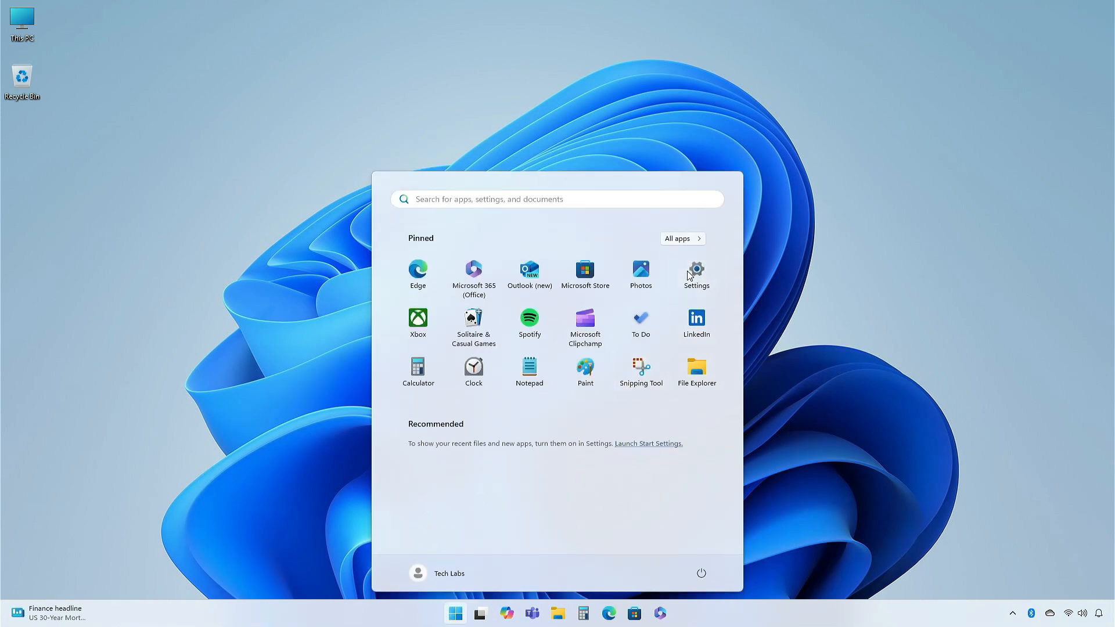
{"action": "left_click", "coordinate": [695, 271]}
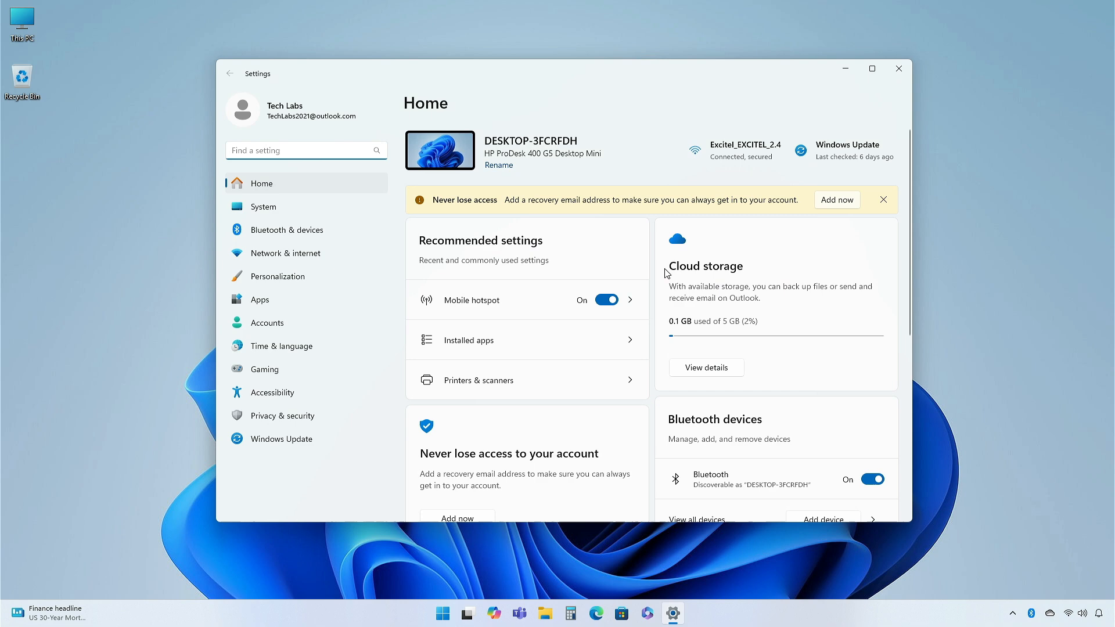
{"action": "left_click", "coordinate": [286, 252]}
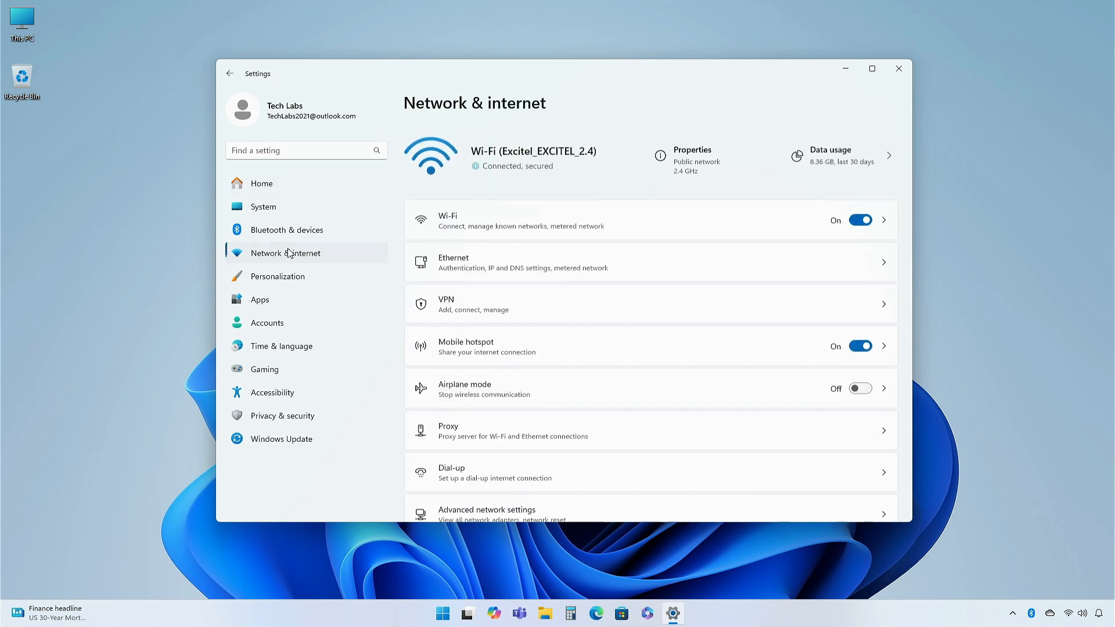
{"action": "scroll", "scroll_direction": "down", "scroll_amount": 3}
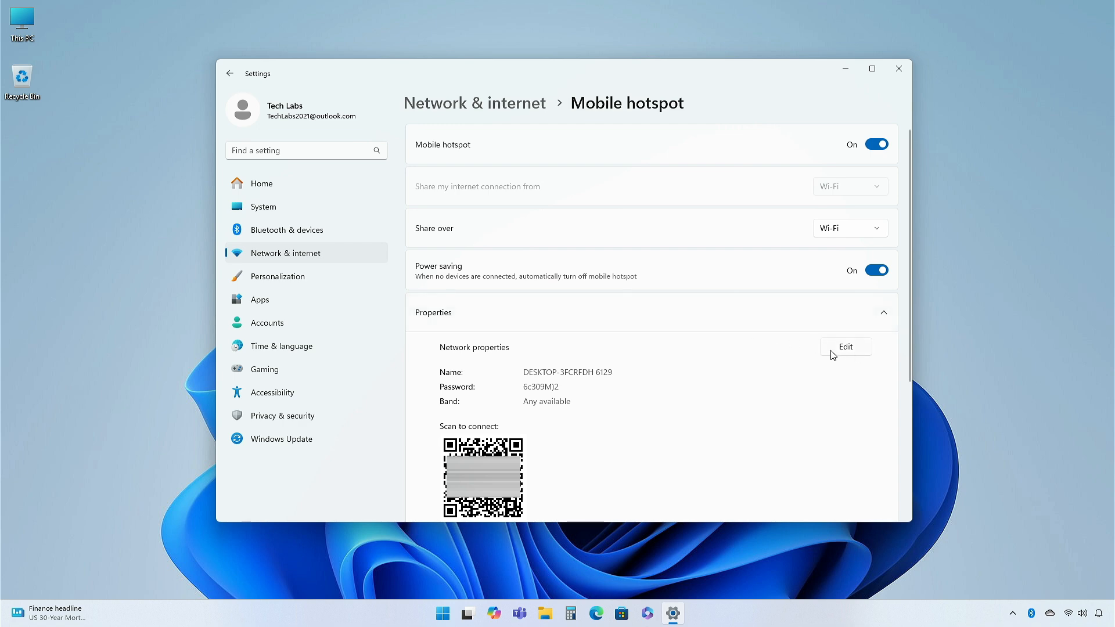
{"action": "left_click", "coordinate": [844, 347]}
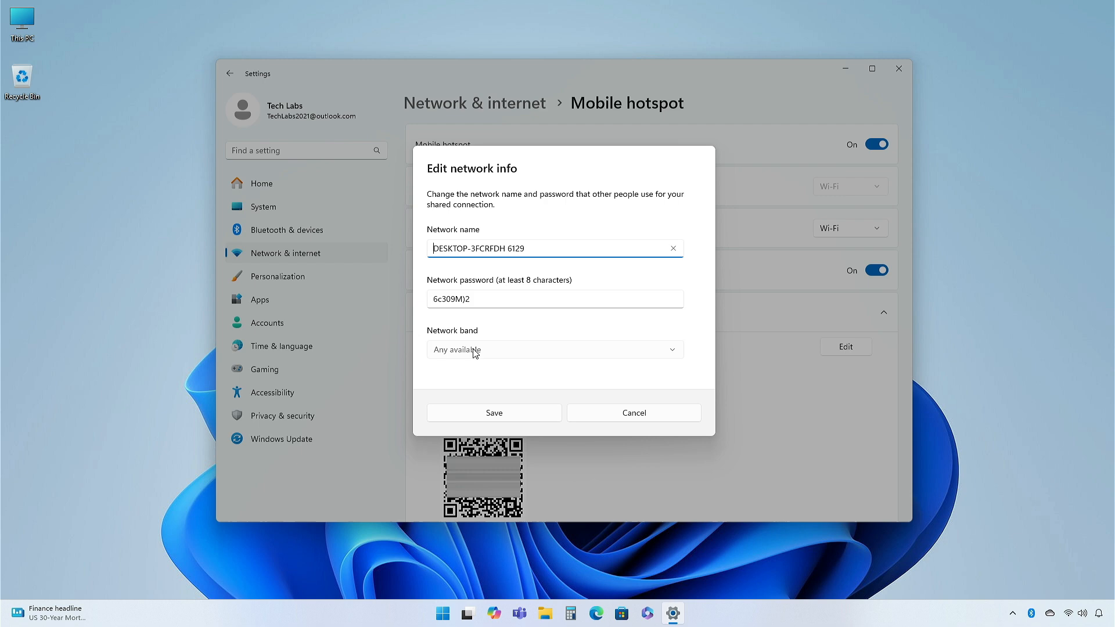
{"action": "left_click", "coordinate": [554, 349]}
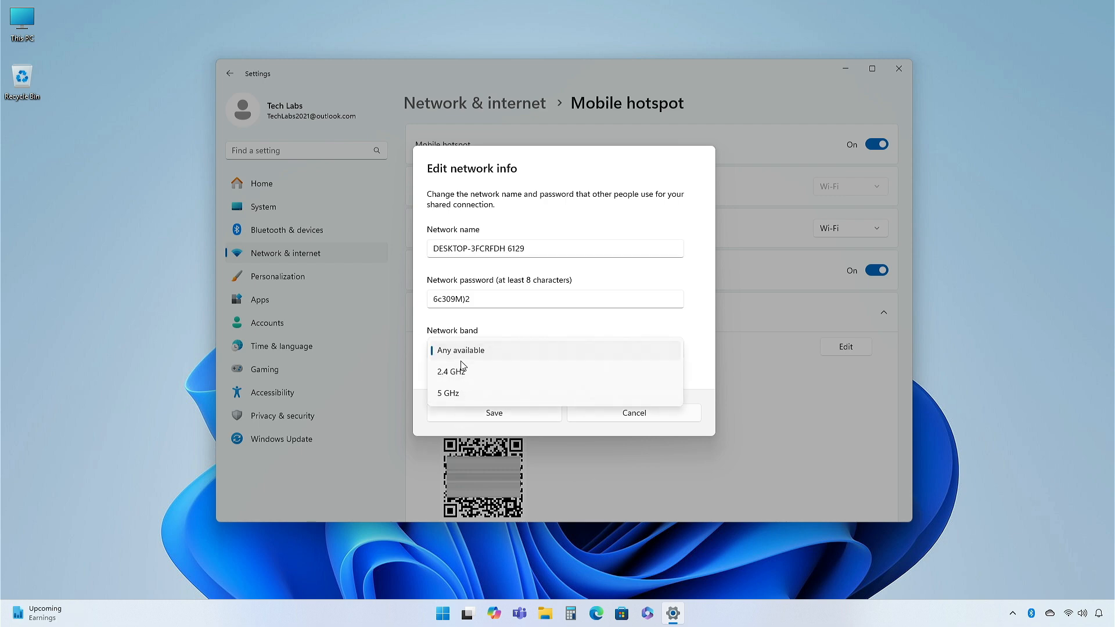
{"action": "mouse_move", "coordinate": [761, 417]}
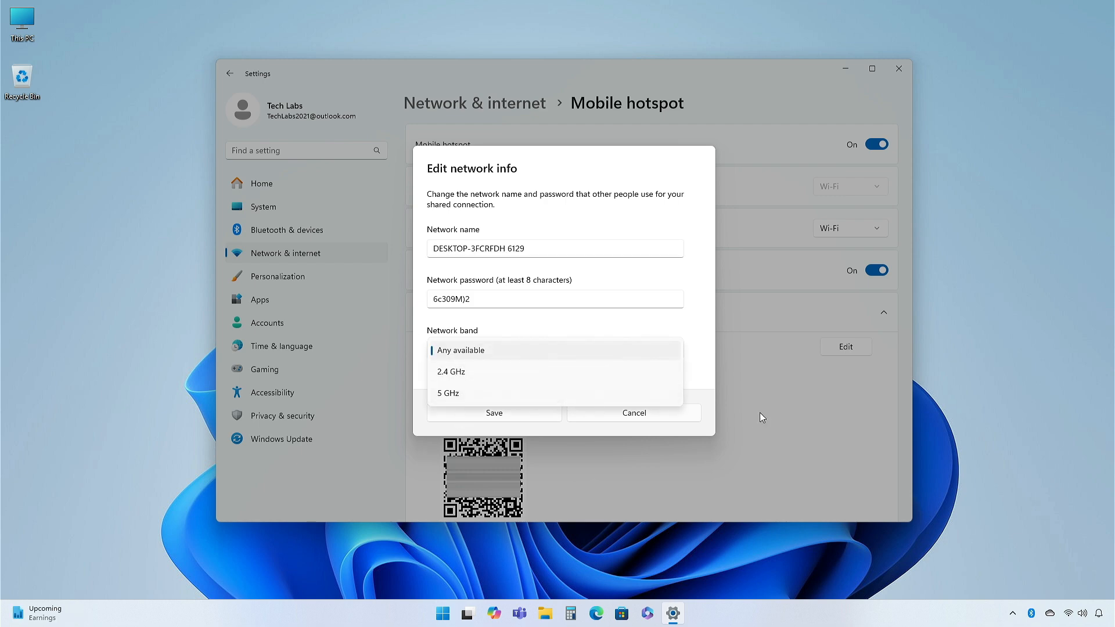
{"action": "left_click", "coordinate": [461, 350]}
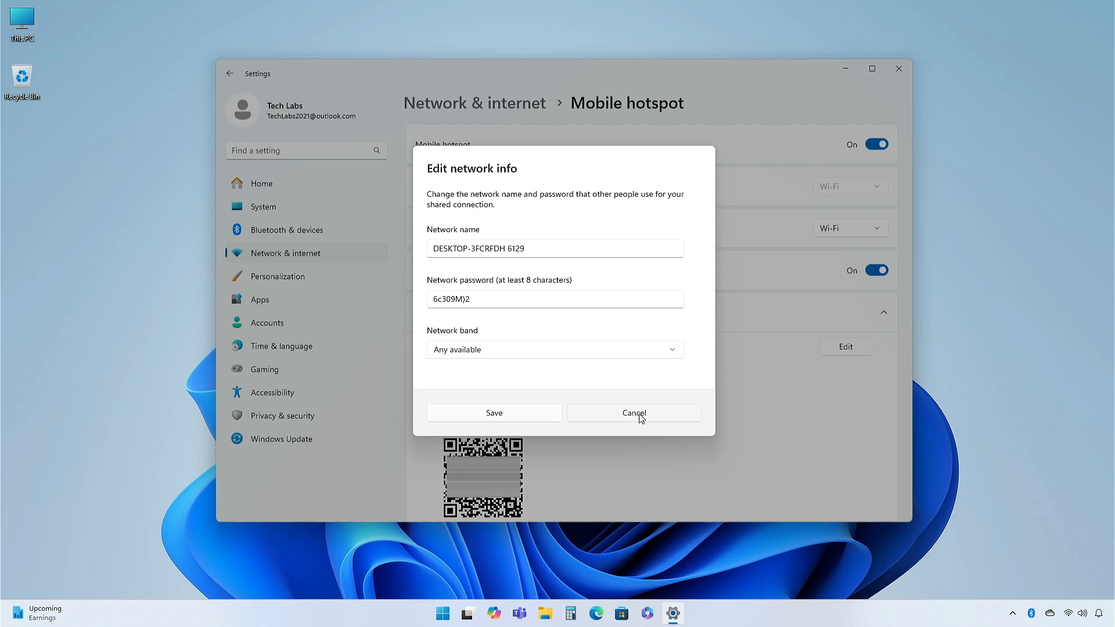
Discard the hotspot edit, close Settings and download ViVeTool-v0.3.3.zip from the GitHub releases page
{"action": "left_click", "coordinate": [632, 413]}
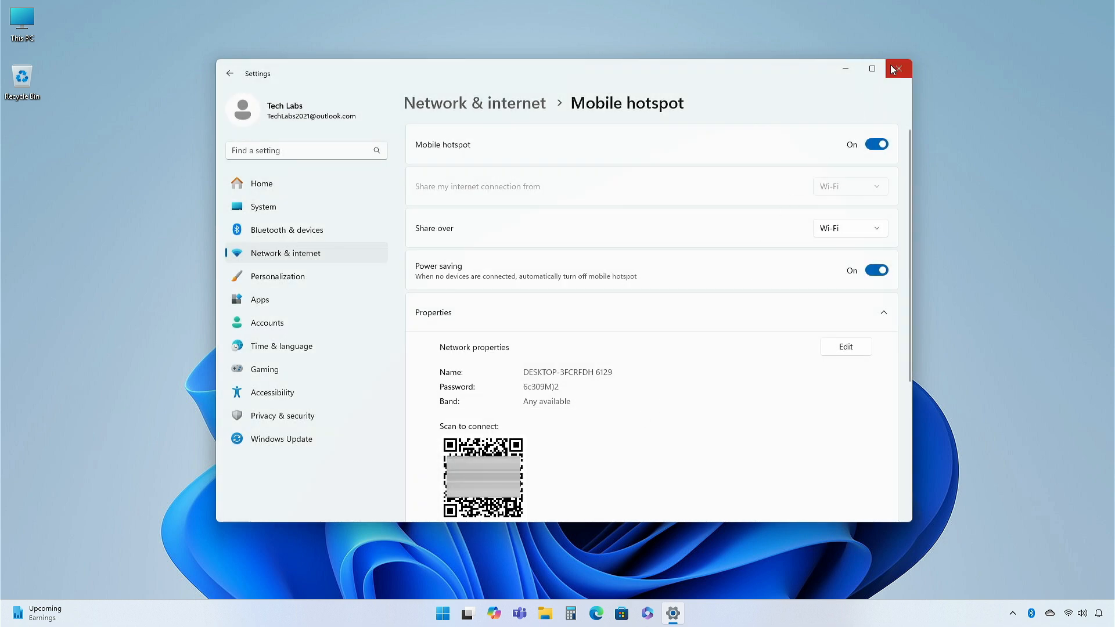
{"action": "left_click", "coordinate": [898, 68]}
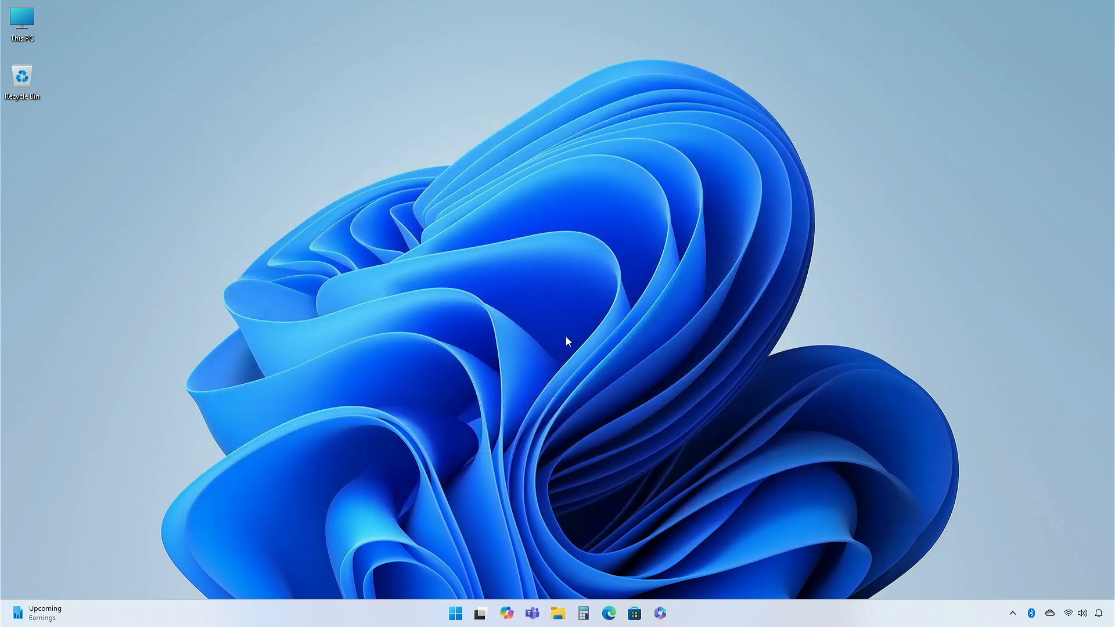
{"action": "mouse_move", "coordinate": [559, 346]}
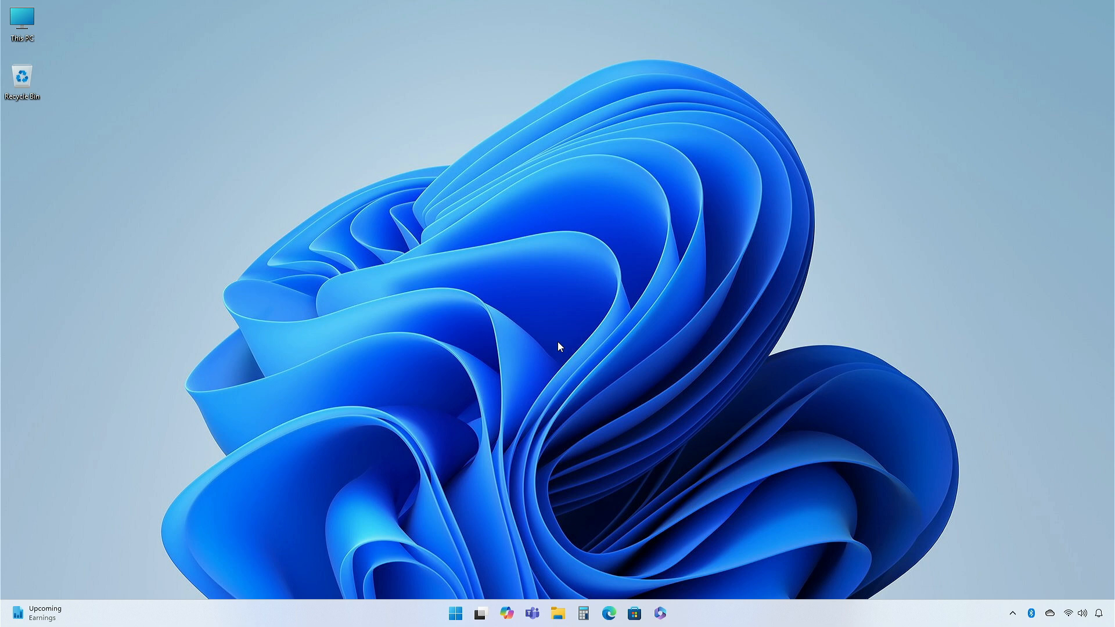
{"action": "mouse_move", "coordinate": [603, 486]}
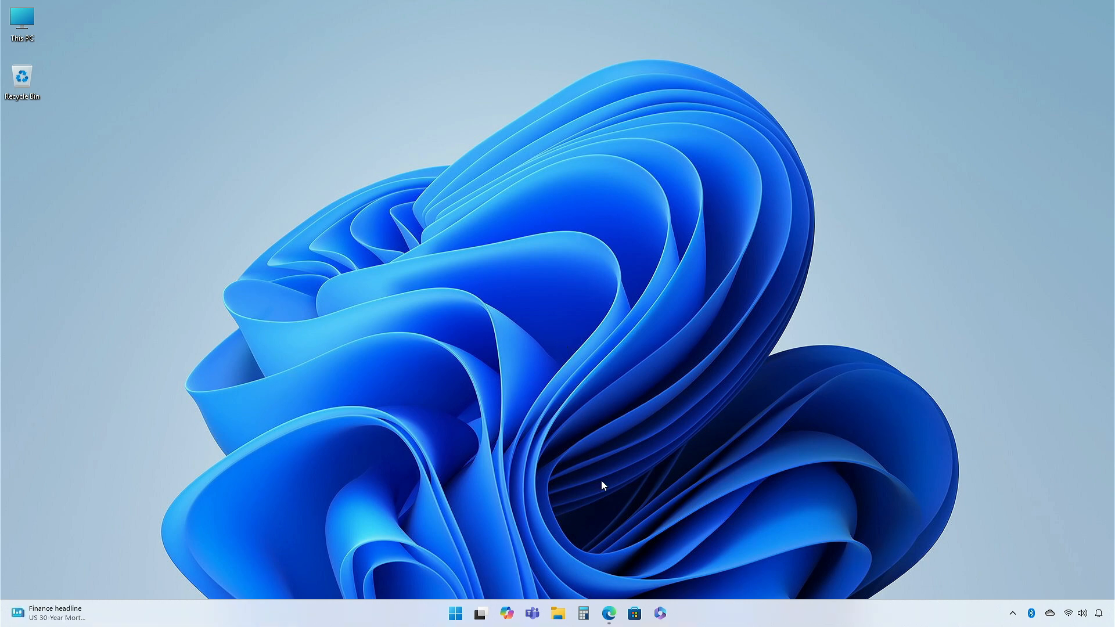
{"action": "left_click", "coordinate": [607, 613]}
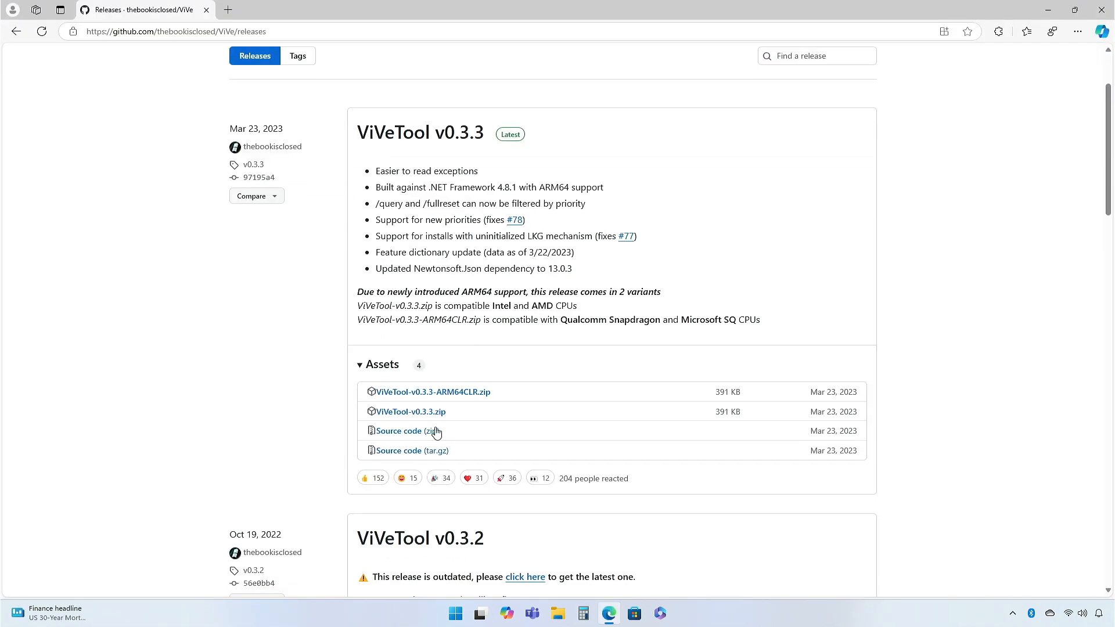
{"action": "left_click", "coordinate": [409, 411]}
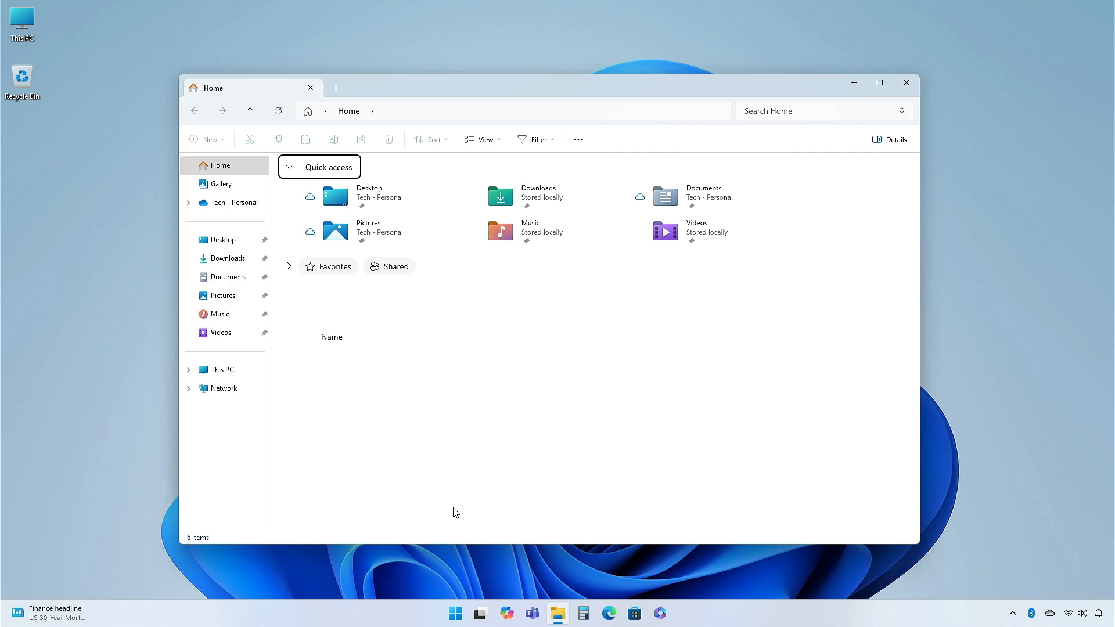
Extract the downloaded ViVeTool zip into C:\Windows\System32, replacing existing files, and close Explorer
{"action": "left_click", "coordinate": [227, 258]}
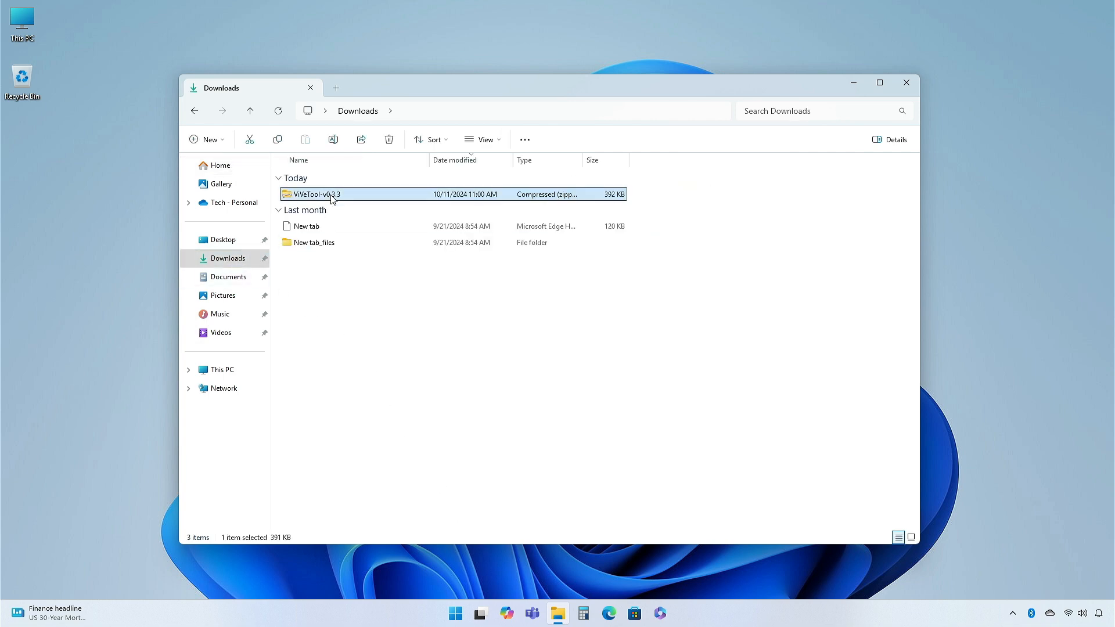
{"action": "left_click", "coordinate": [546, 139]}
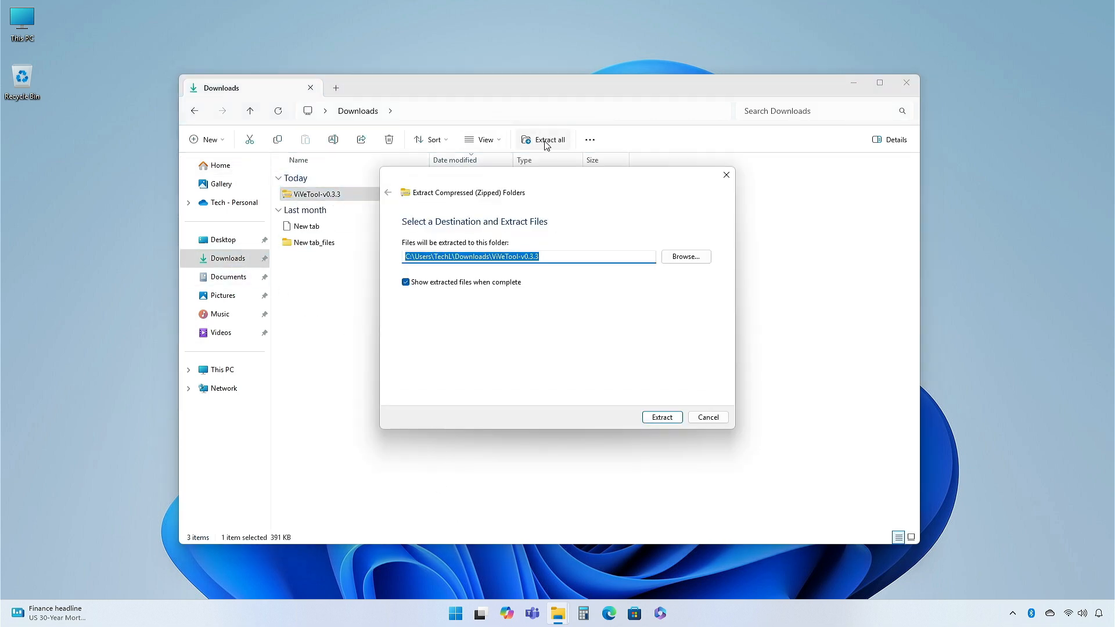
{"action": "left_click", "coordinate": [684, 256]}
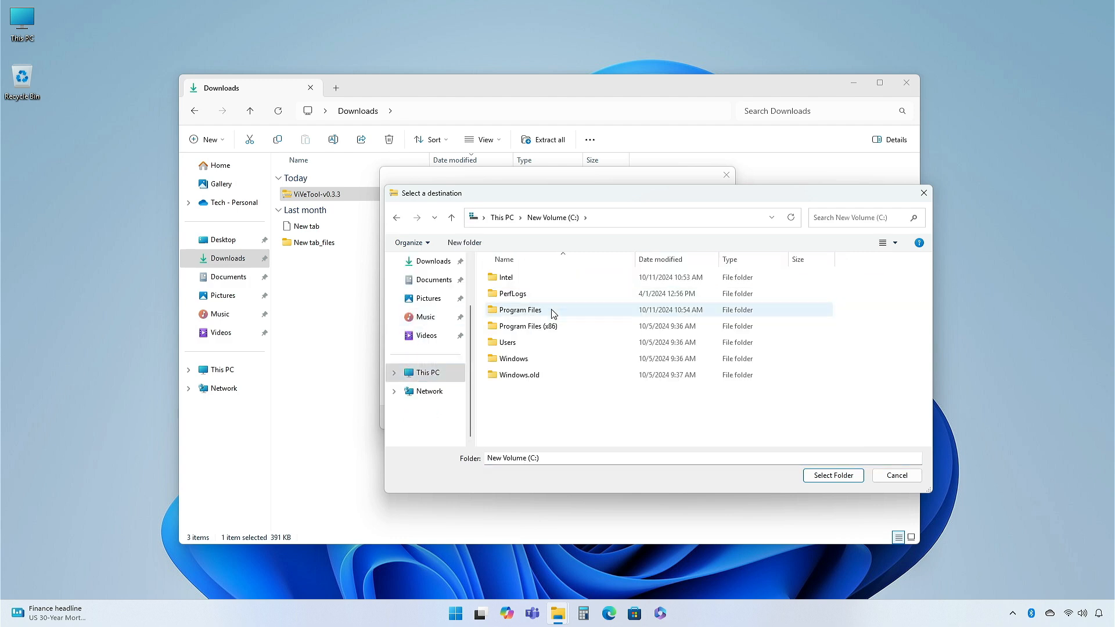
{"action": "double_click", "coordinate": [511, 359]}
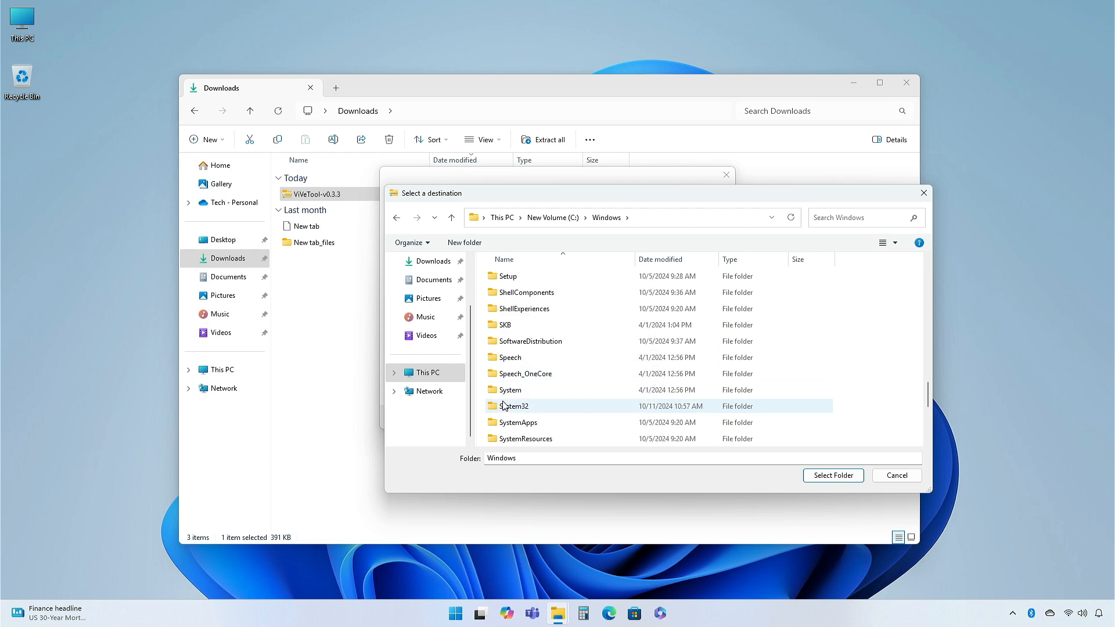
{"action": "left_click", "coordinate": [513, 407]}
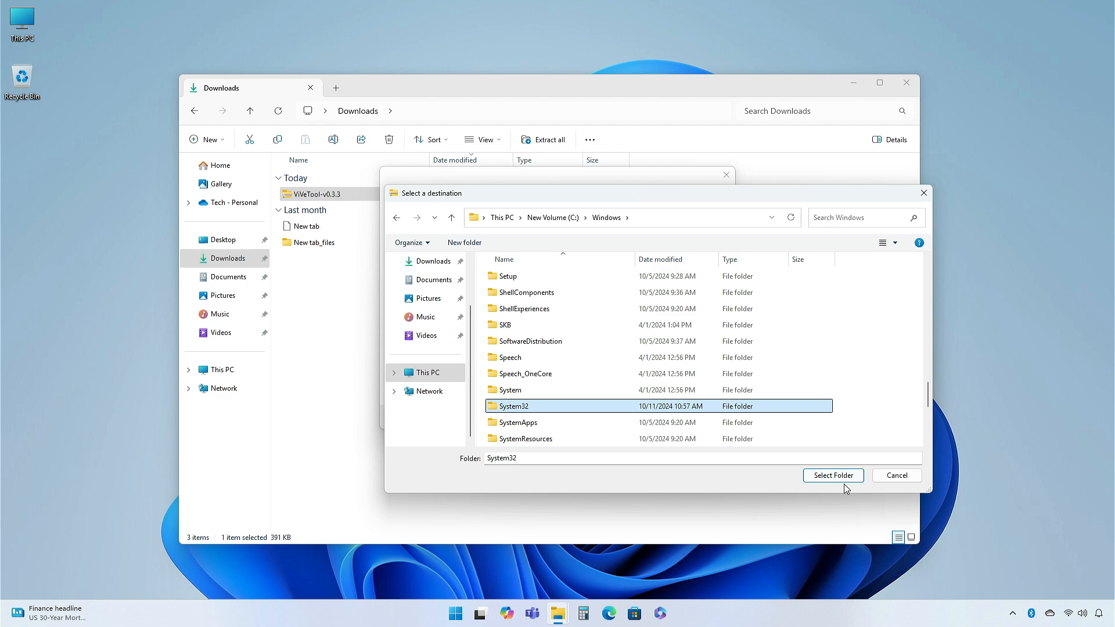
{"action": "left_click", "coordinate": [833, 475]}
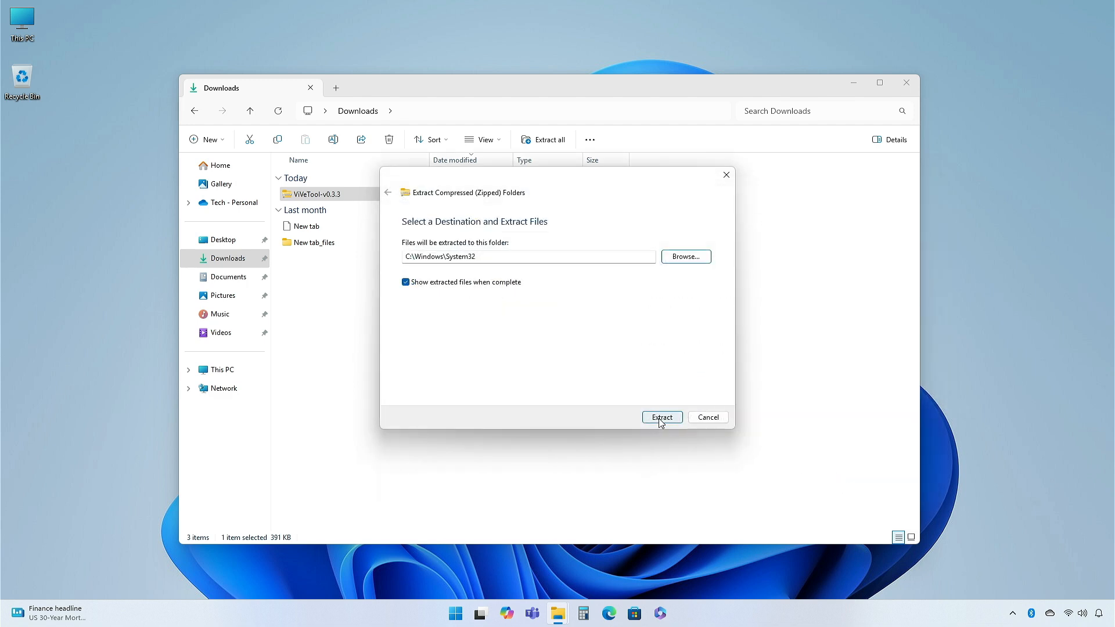
{"action": "left_click", "coordinate": [661, 417]}
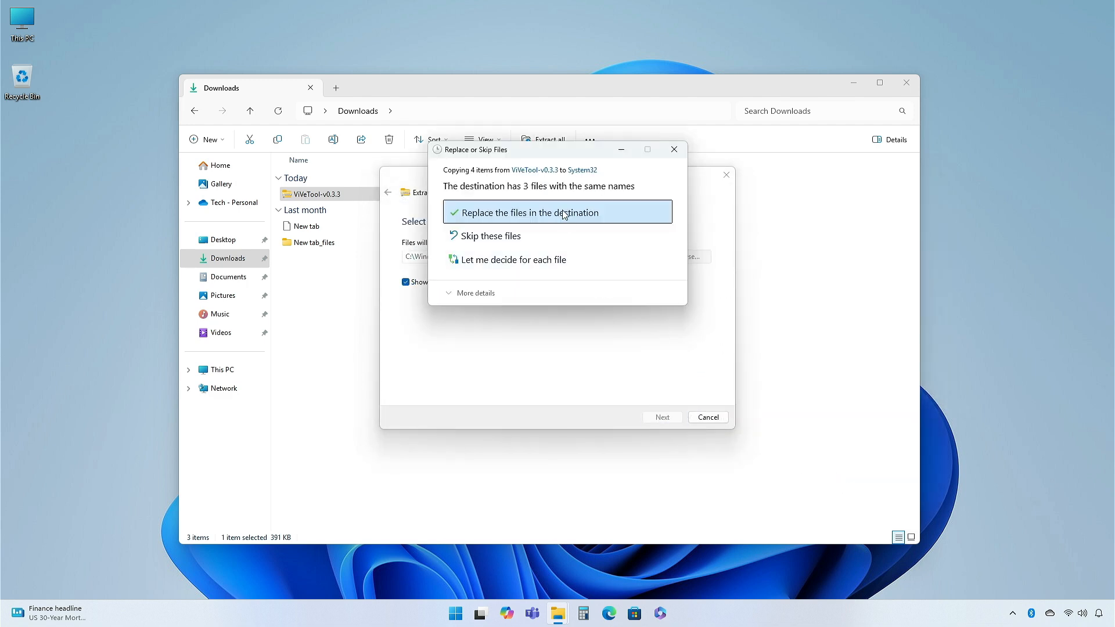
{"action": "left_click", "coordinate": [557, 211]}
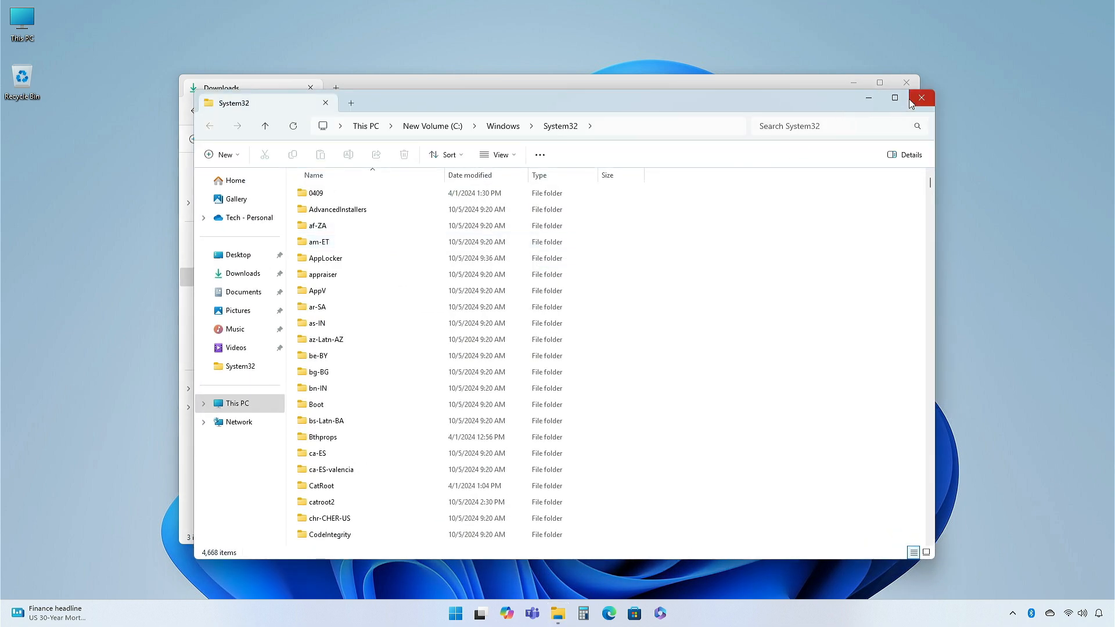
{"action": "left_click", "coordinate": [921, 98]}
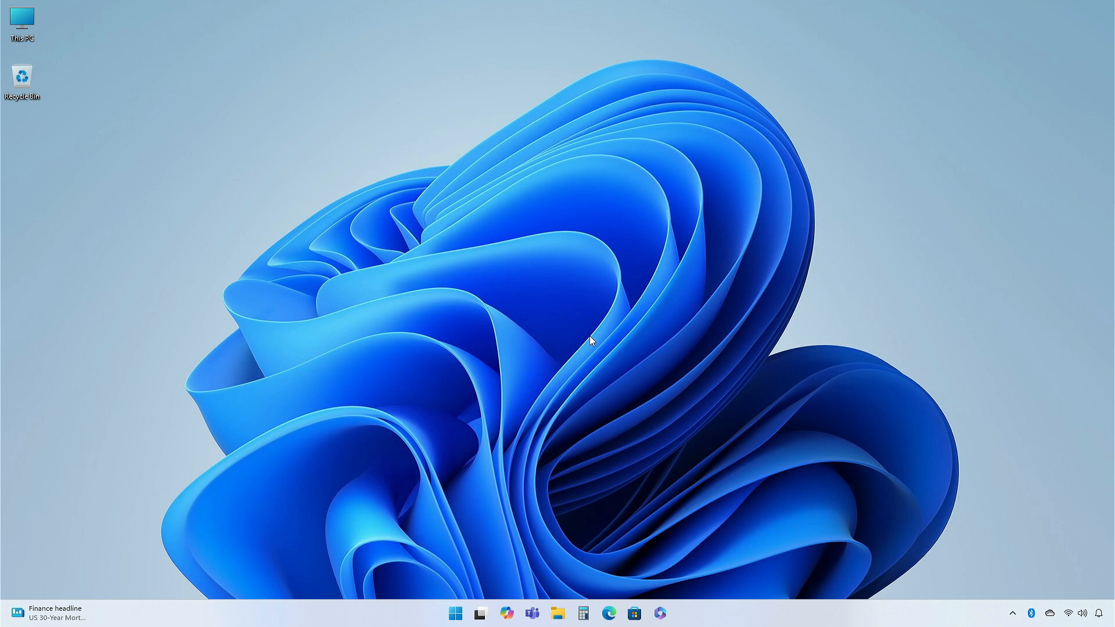
Search Start for cmd and launch Command Prompt as administrator, approving the UAC prompt
{"action": "left_click", "coordinate": [455, 613]}
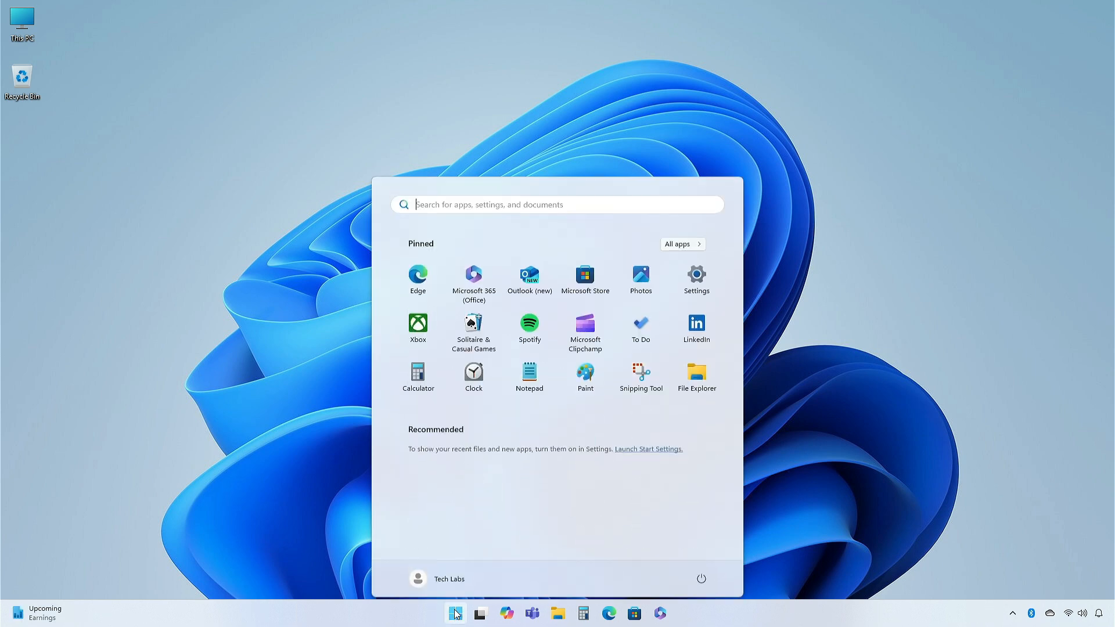
{"action": "type", "text": "cmd"}
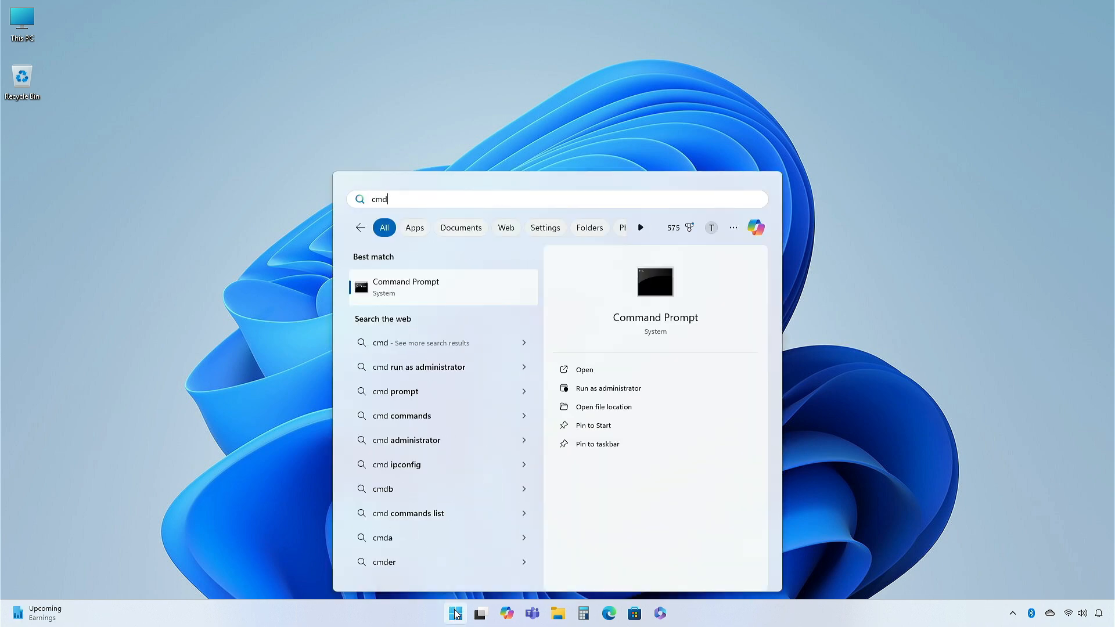
{"action": "mouse_move", "coordinate": [607, 388]}
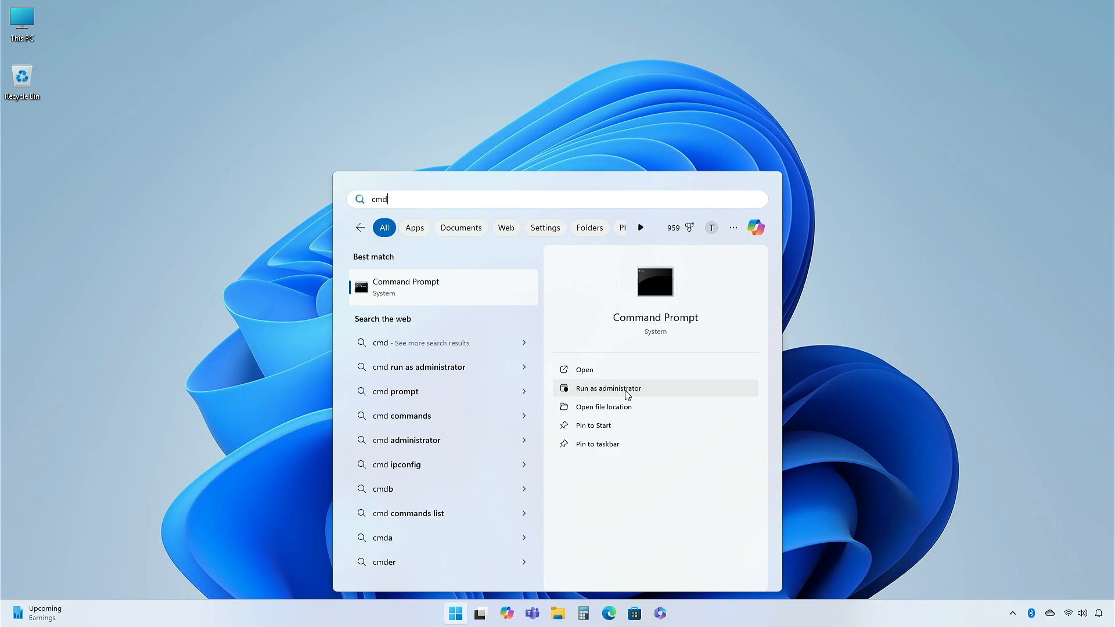
{"action": "left_click", "coordinate": [607, 388]}
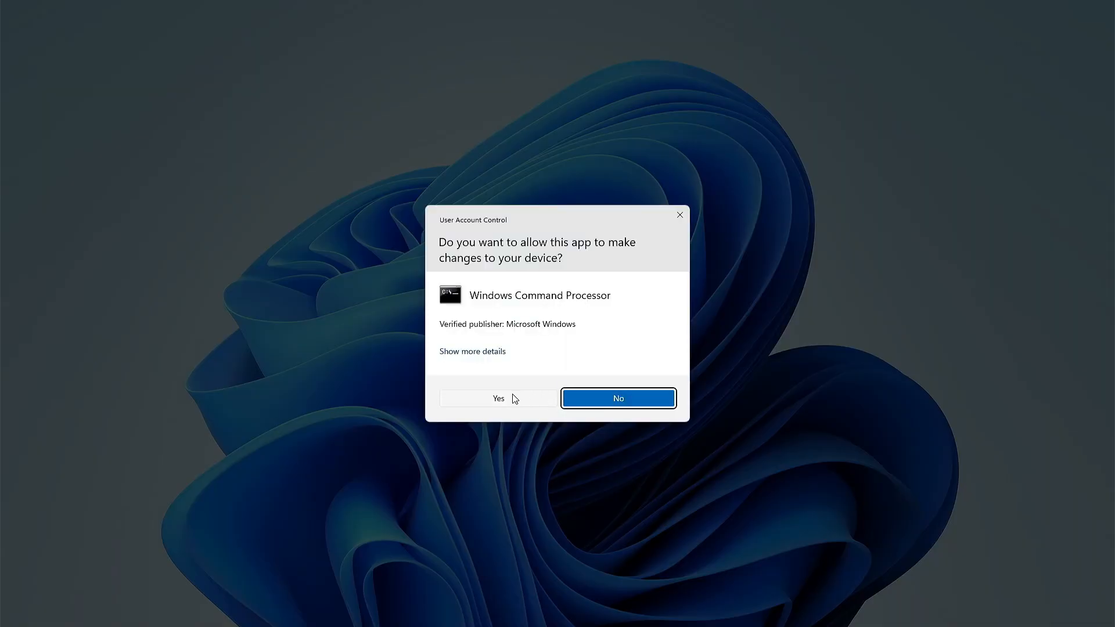
{"action": "left_click", "coordinate": [498, 399]}
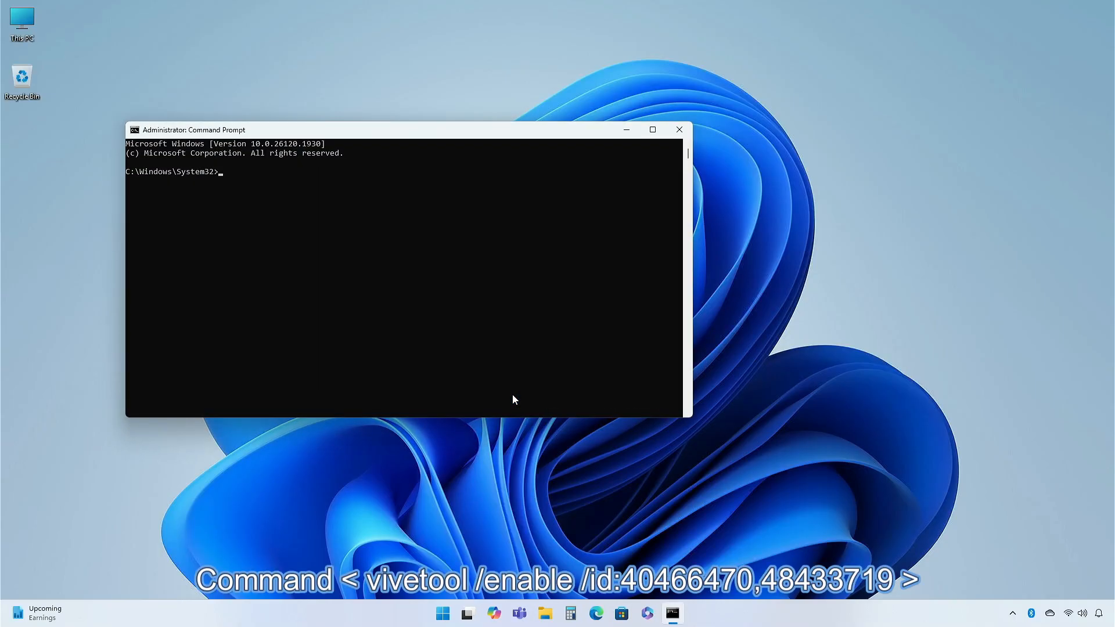
Enter vivetool /enable /id:40466470,48433719 in the administrator prompt
{"action": "type", "text": "vivetool /ena"}
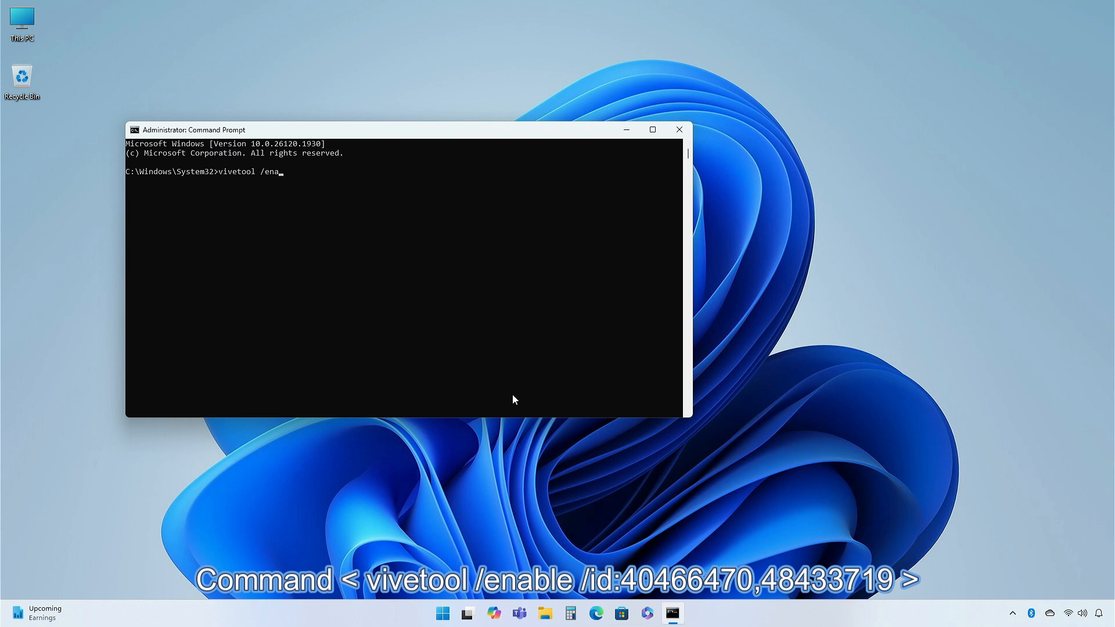
{"action": "type", "text": "ble /id"}
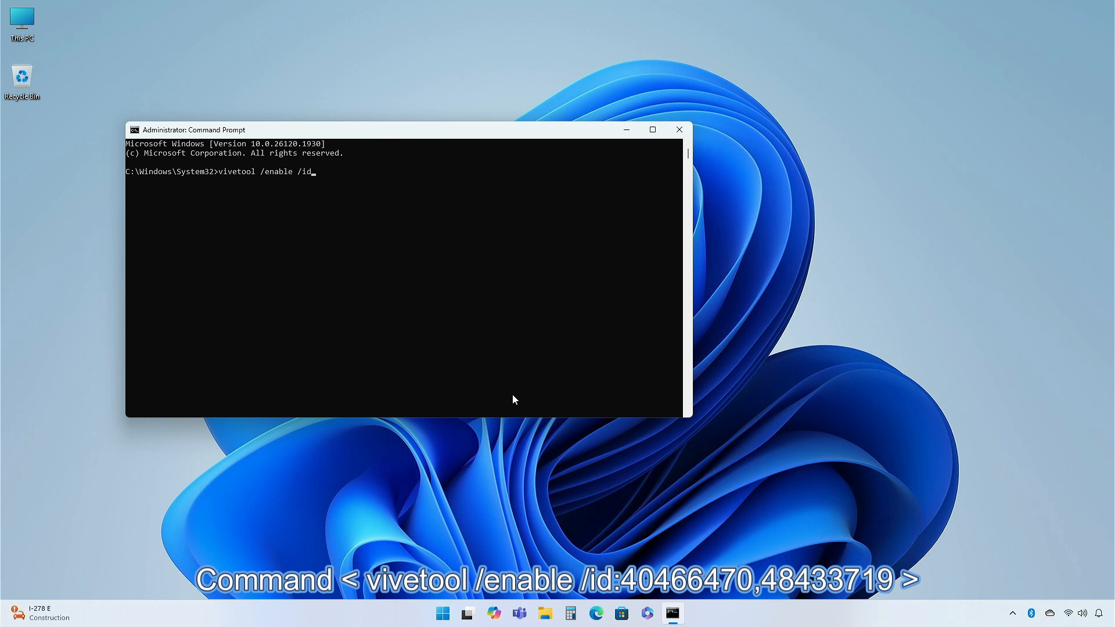
{"action": "type", "text": ":"}
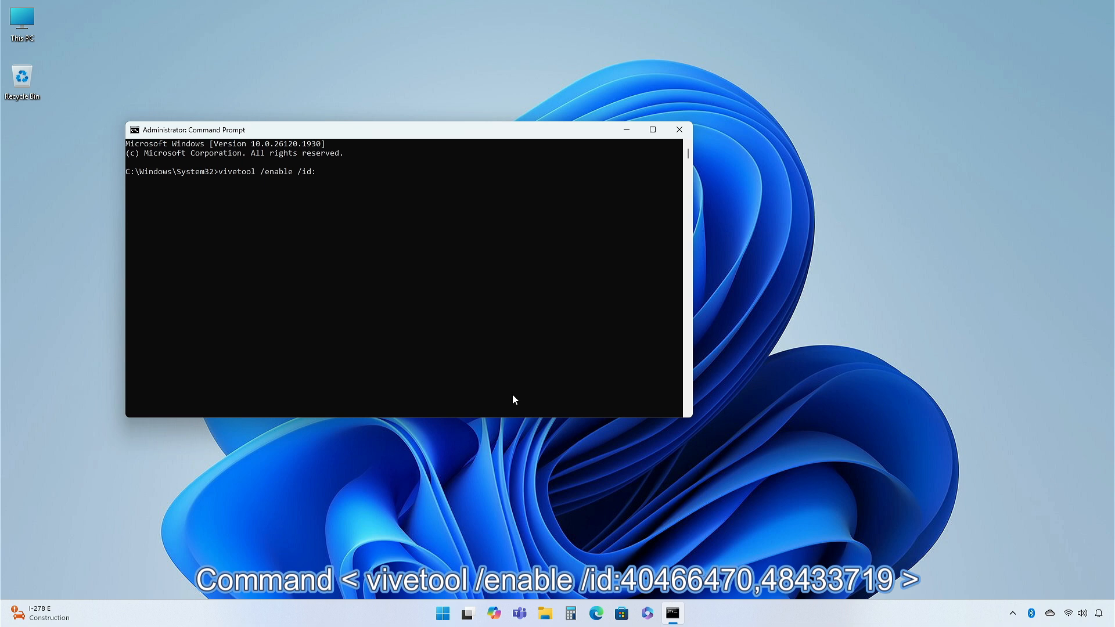
{"action": "type", "text": "40466470"}
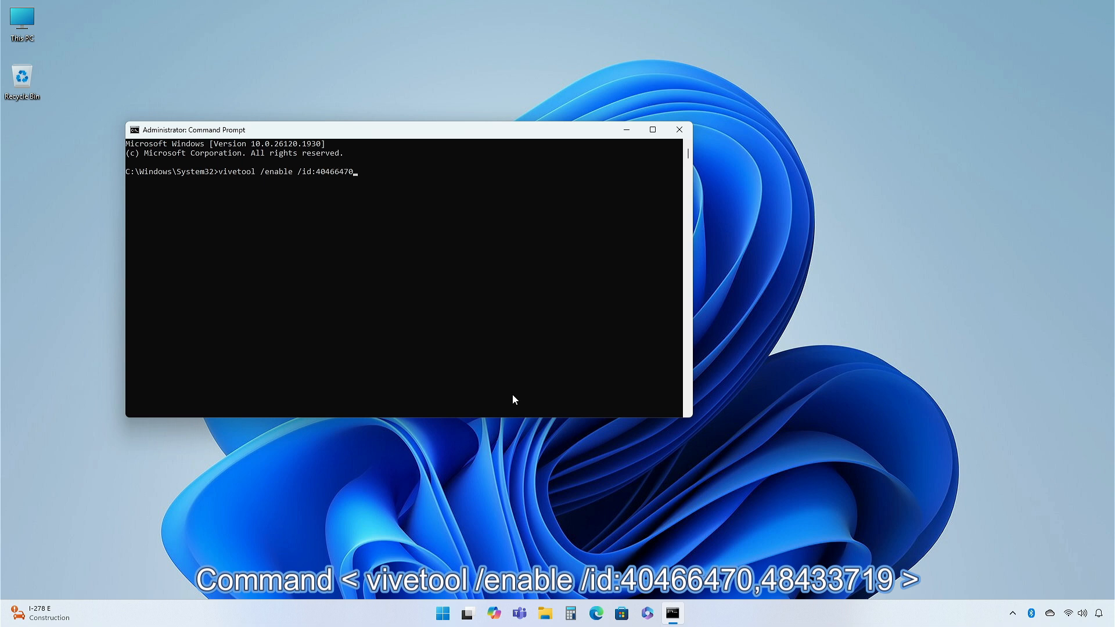
{"action": "type", "text": ",48"}
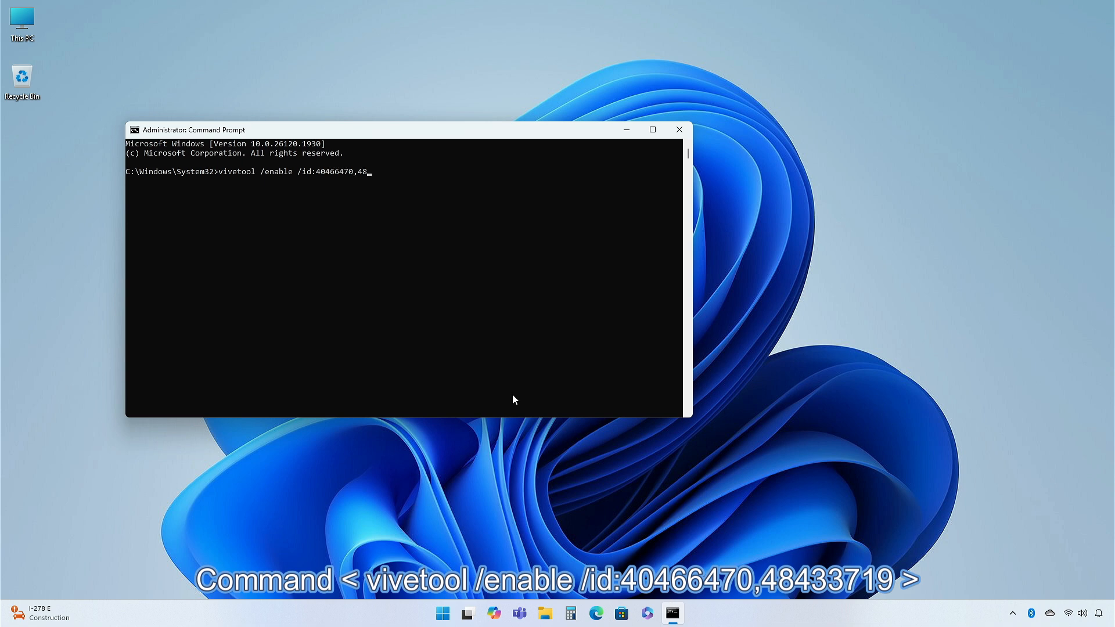
{"action": "type", "text": "433371"}
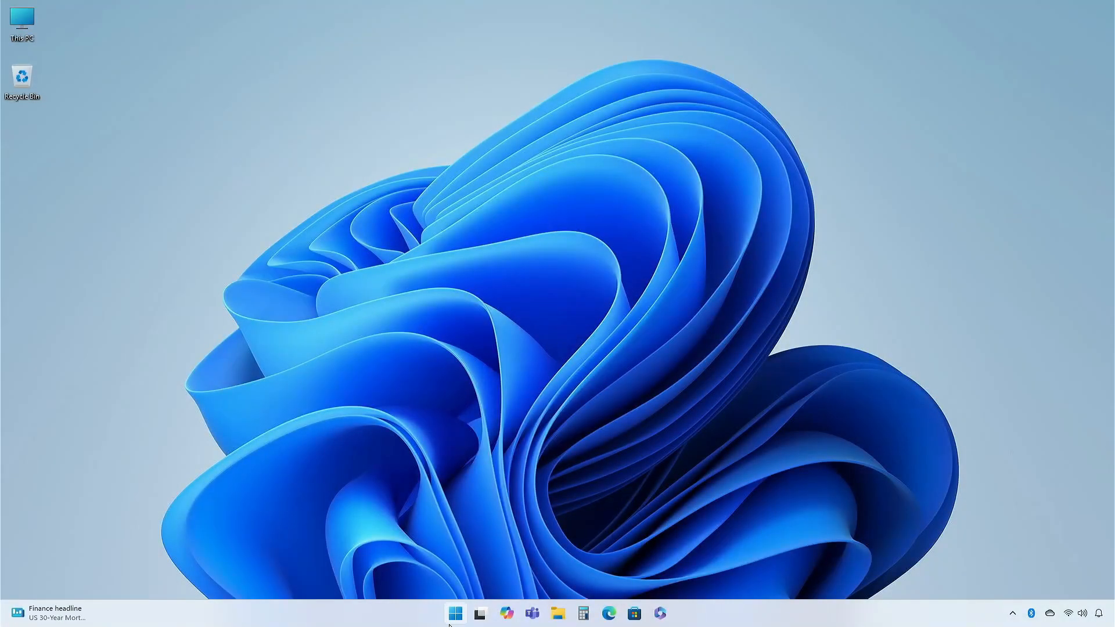
Reopen Settings on the Network & internet page and scroll to the hotspot options
{"action": "left_click", "coordinate": [453, 613]}
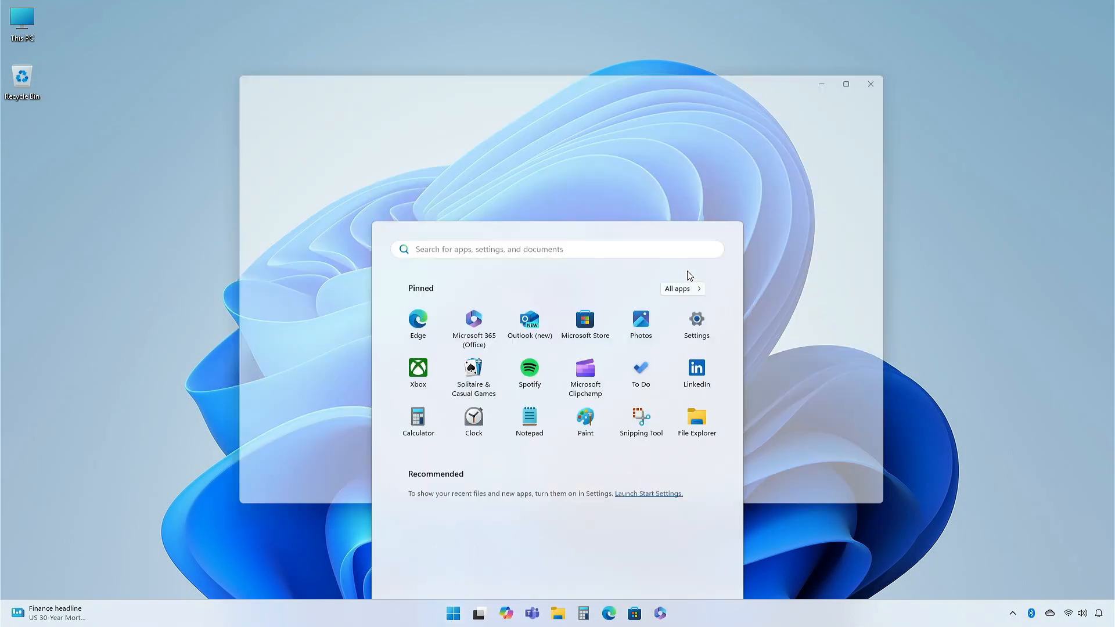
{"action": "left_click", "coordinate": [696, 319]}
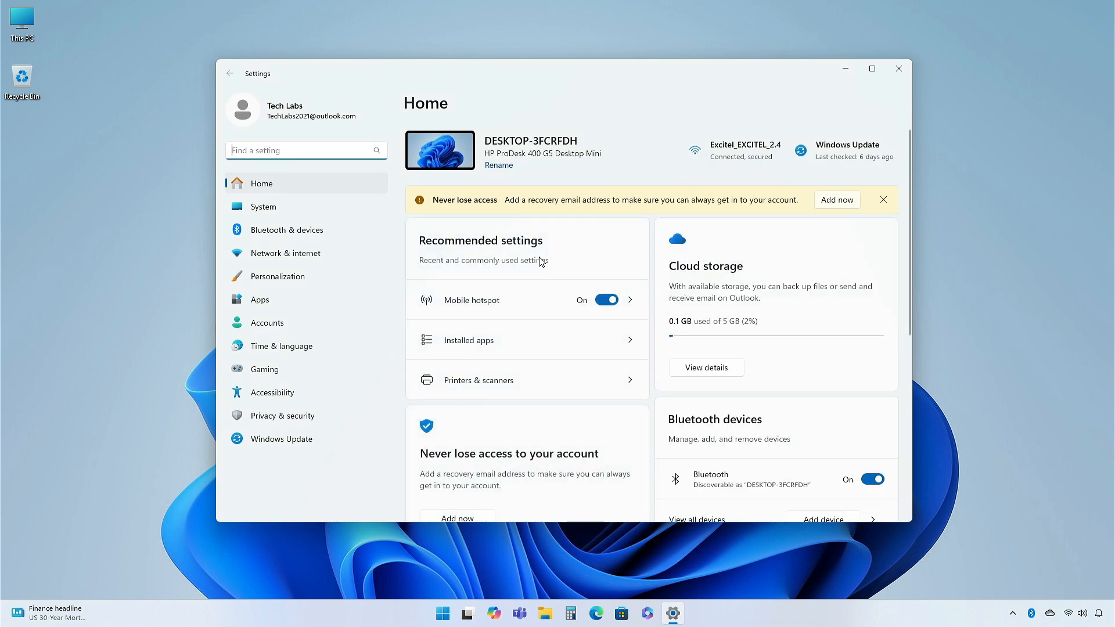
{"action": "left_click", "coordinate": [286, 253]}
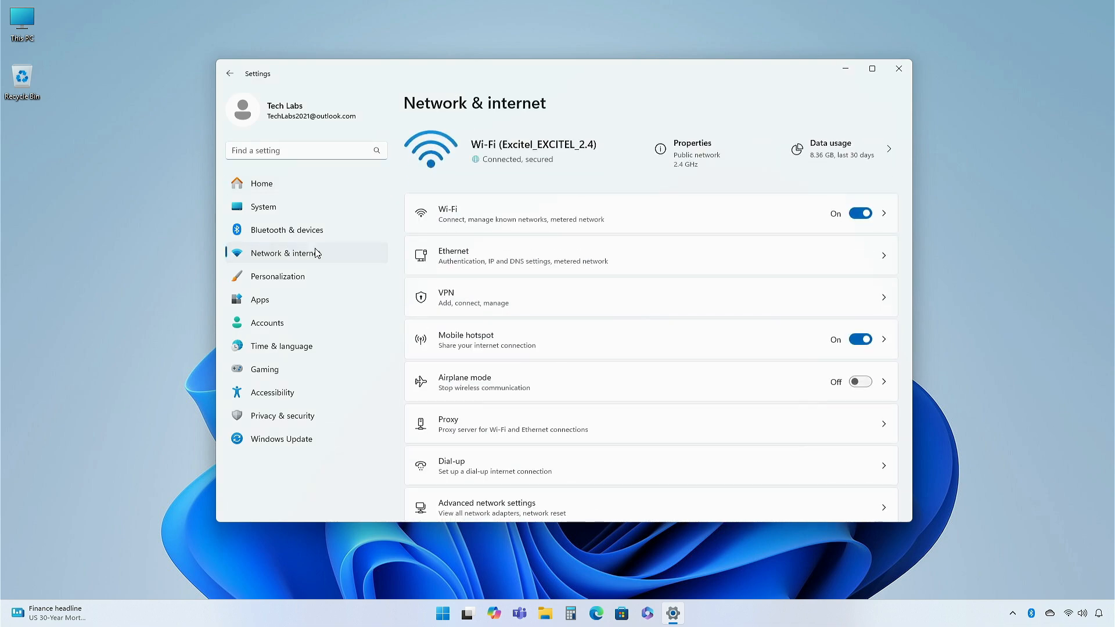
{"action": "scroll", "scroll_direction": "down", "scroll_amount": 3}
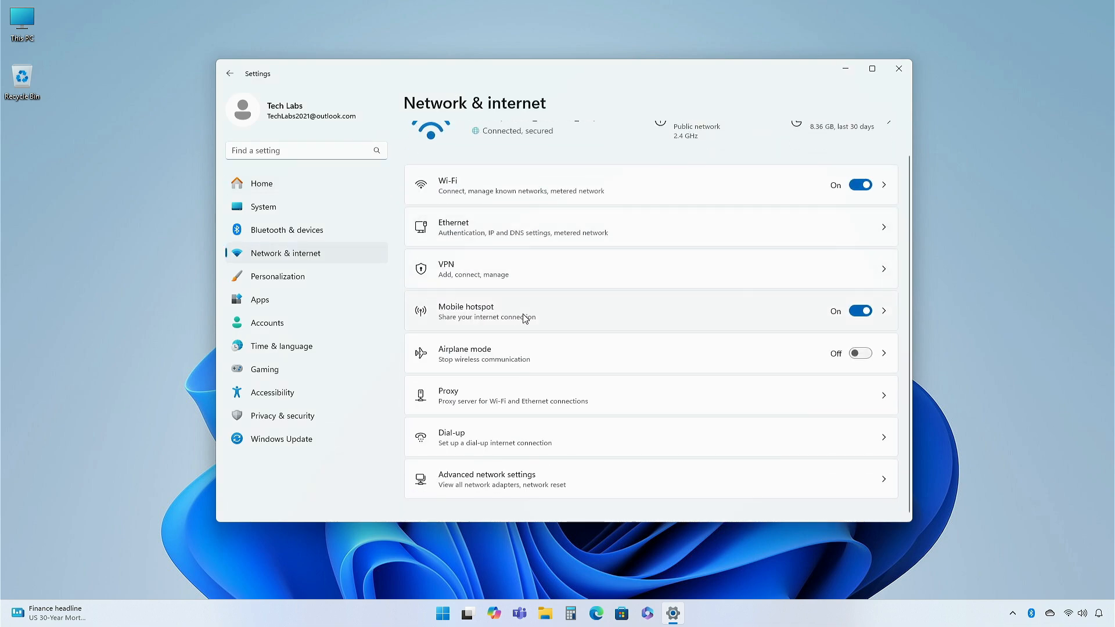
Edit the Mobile hotspot network info and list the band choices, now including 6 GHz
{"action": "left_click", "coordinate": [466, 311]}
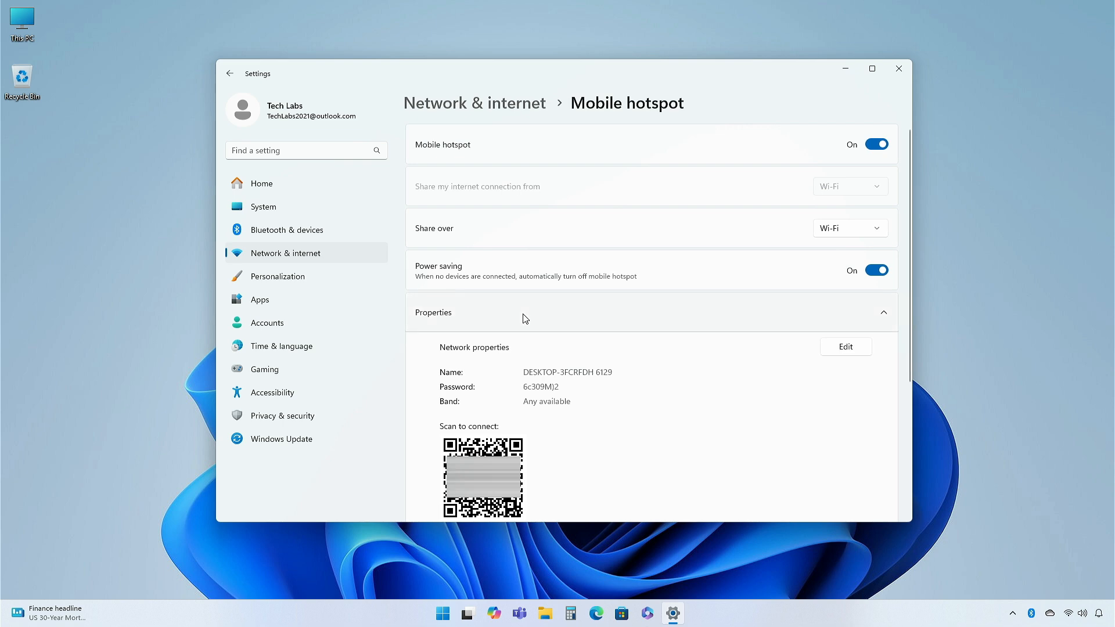
{"action": "mouse_move", "coordinate": [835, 355]}
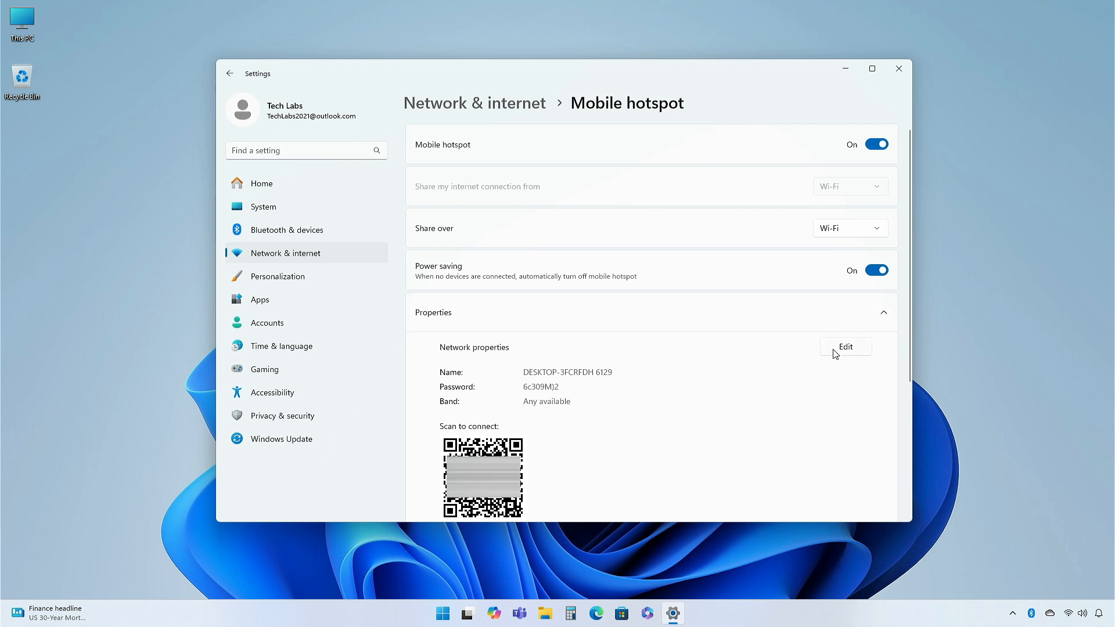
{"action": "left_click", "coordinate": [844, 346]}
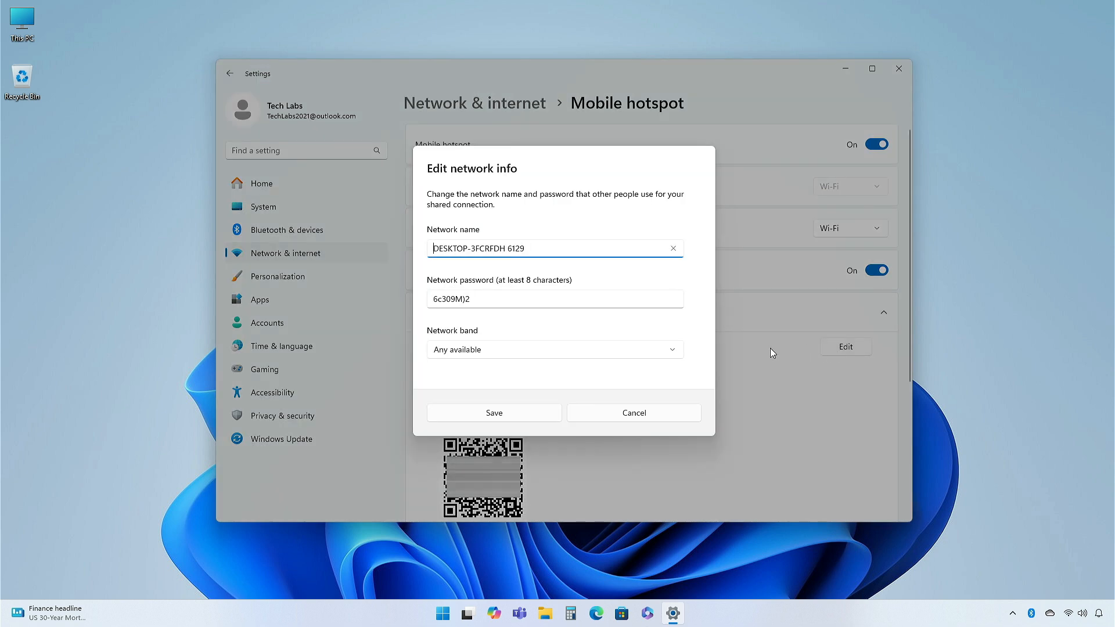
{"action": "left_click", "coordinate": [554, 349]}
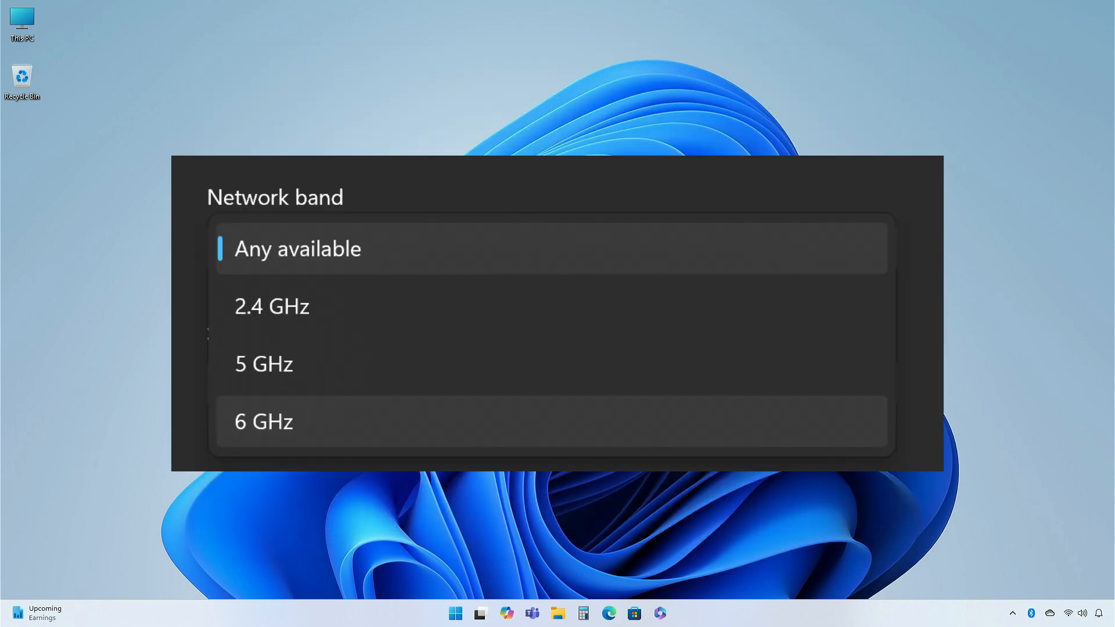